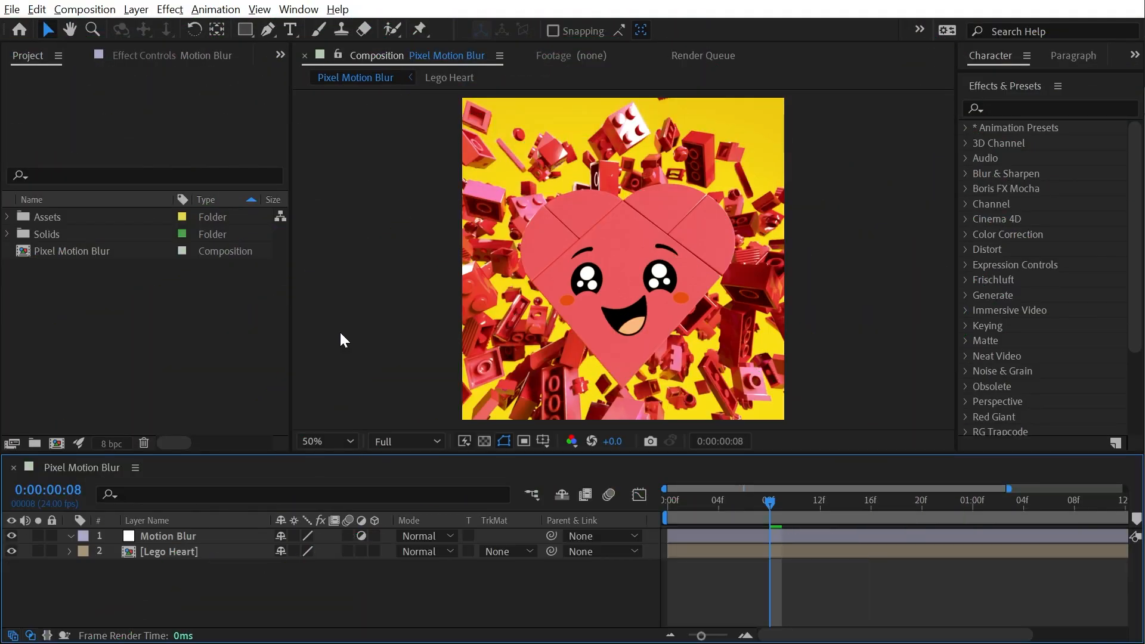
Step: Expand the Time effects category and preview the Lego heart animation, returning to frame 5
{"action": "scroll", "scroll_direction": "down", "scroll_amount": 3}
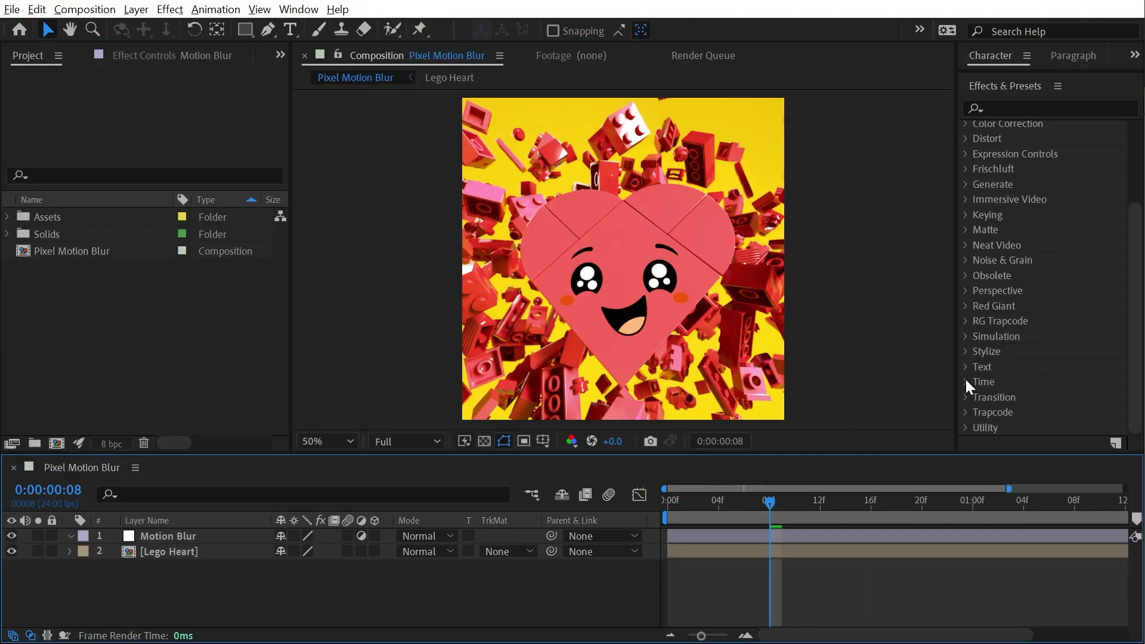
{"action": "left_click", "coordinate": [965, 382]}
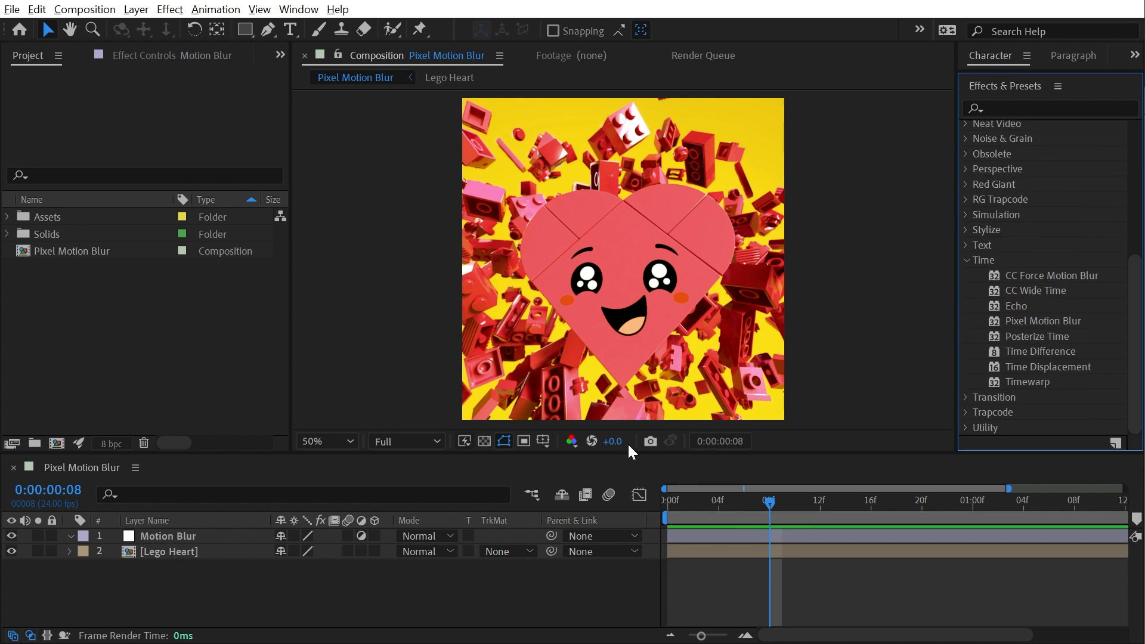
{"action": "left_click", "coordinate": [664, 501]}
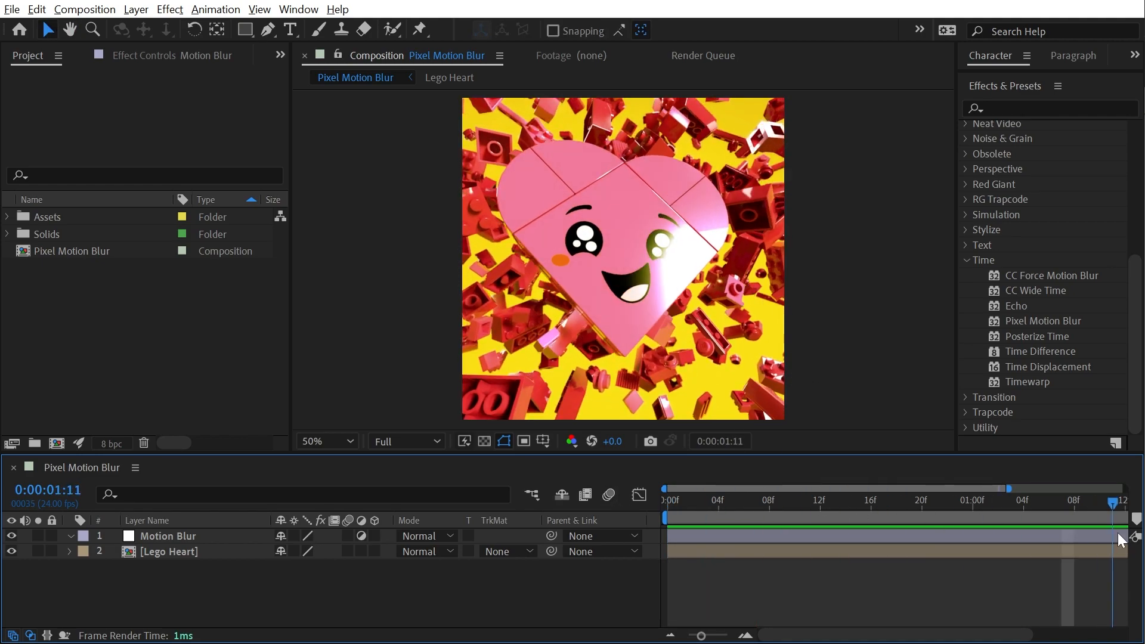
{"action": "left_click", "coordinate": [833, 500]}
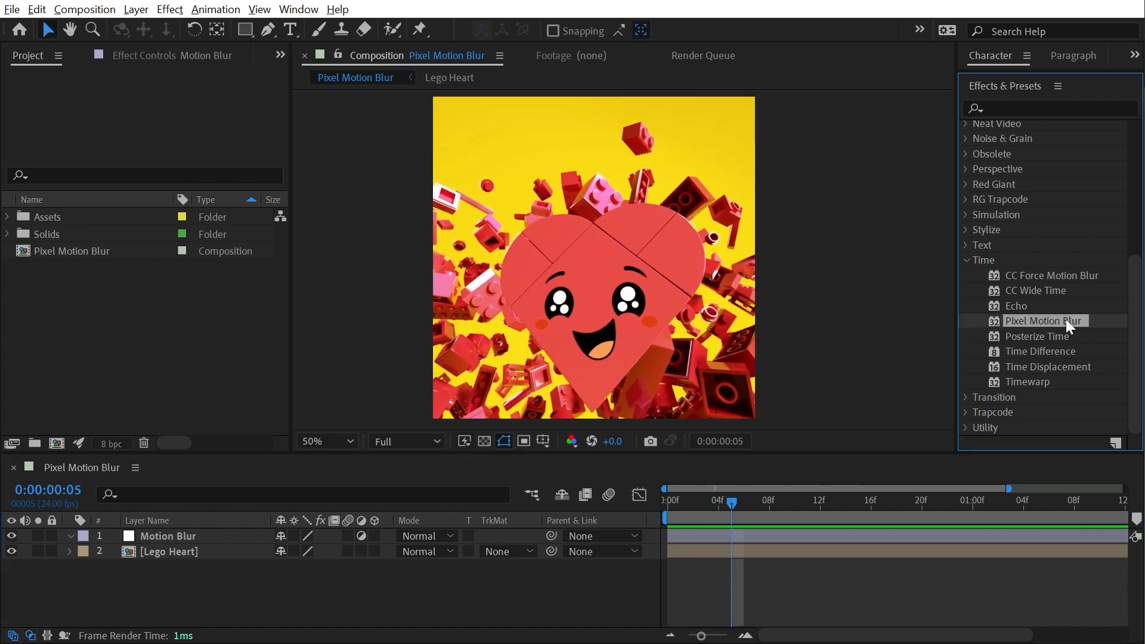
Step: Apply Pixel Motion Blur to the Motion Blur adjustment layer
{"action": "double_click", "coordinate": [168, 535]}
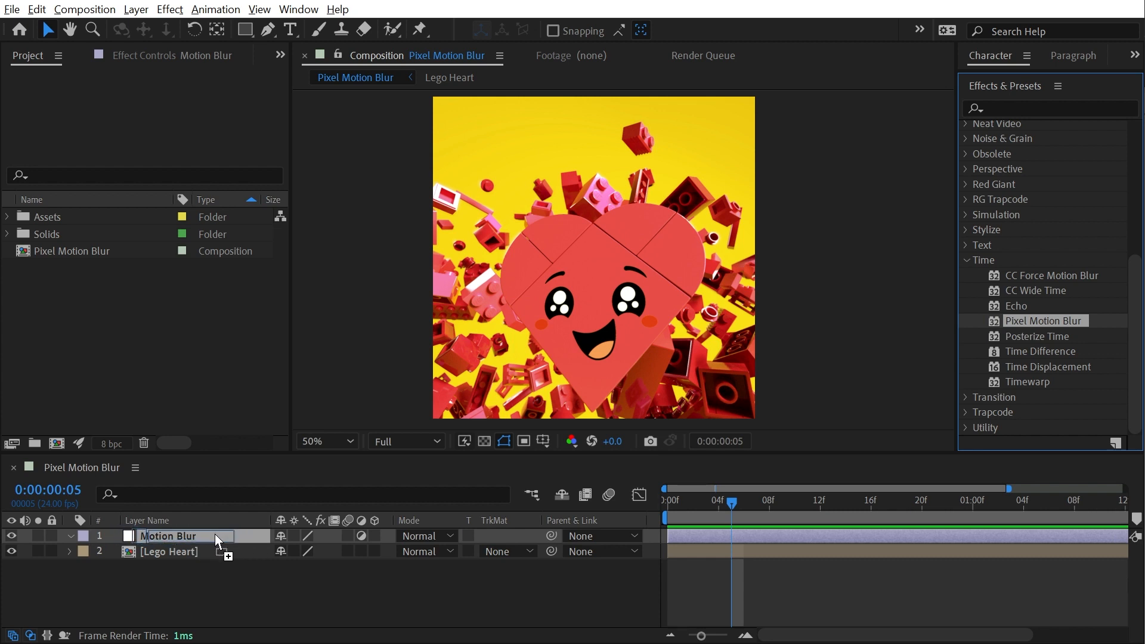
{"action": "double_click", "coordinate": [1045, 321]}
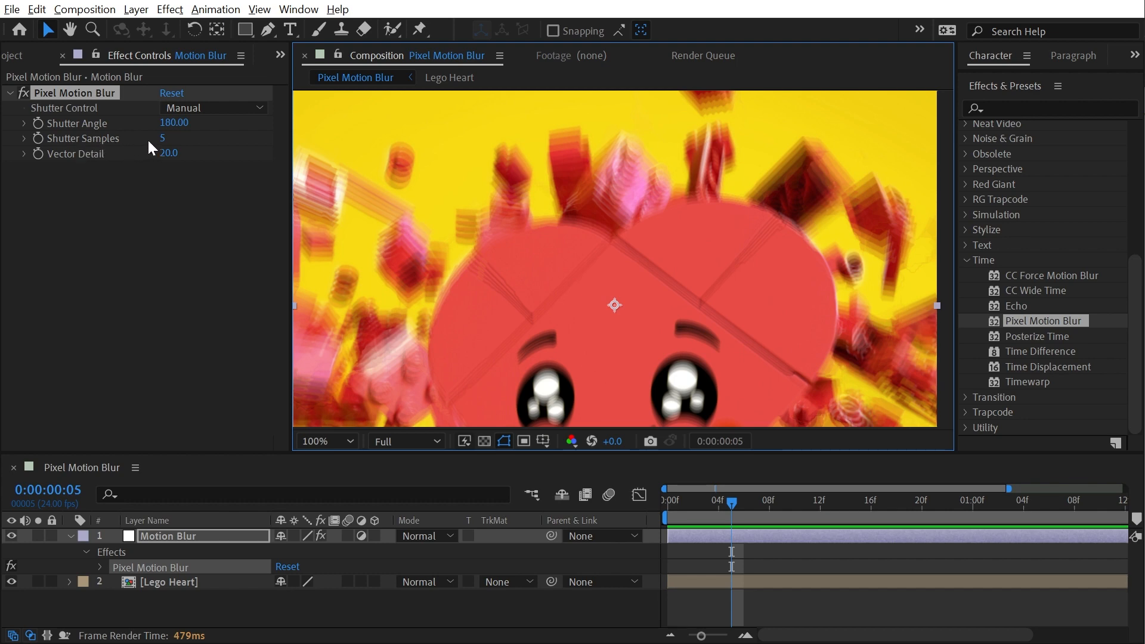
{"action": "mouse_move", "coordinate": [224, 193]}
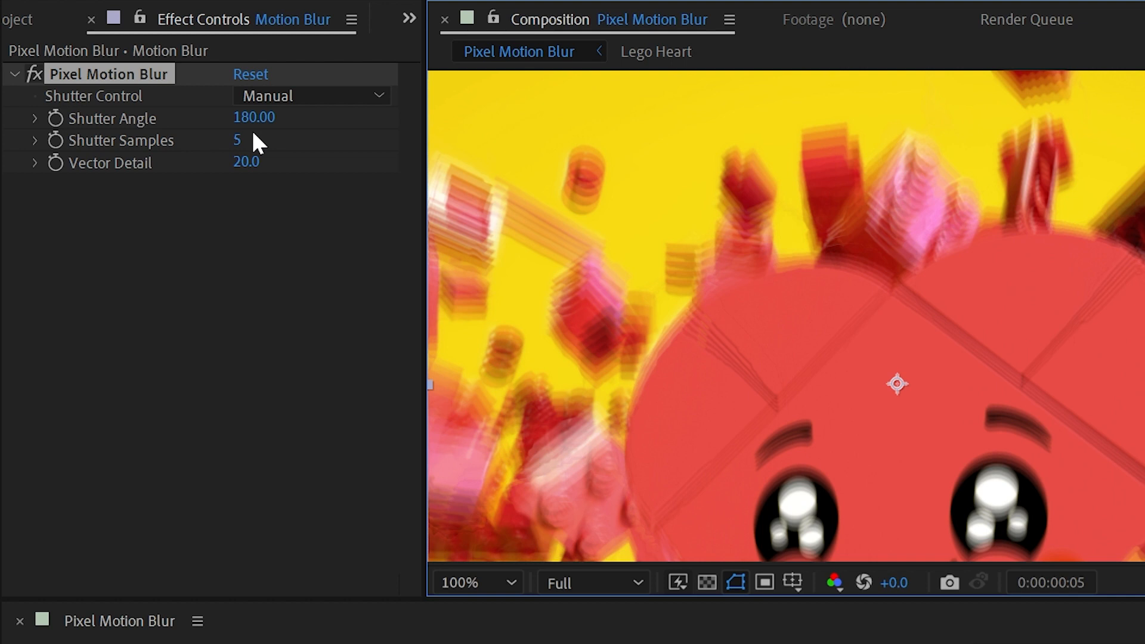
{"action": "mouse_move", "coordinate": [263, 150]}
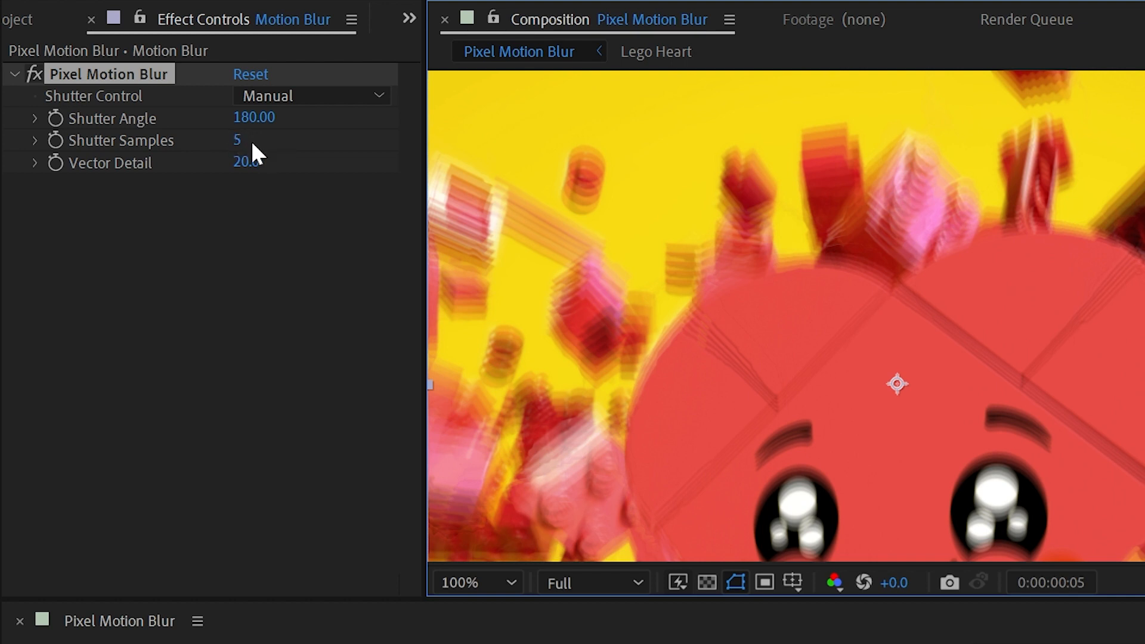
{"action": "mouse_move", "coordinate": [240, 150]}
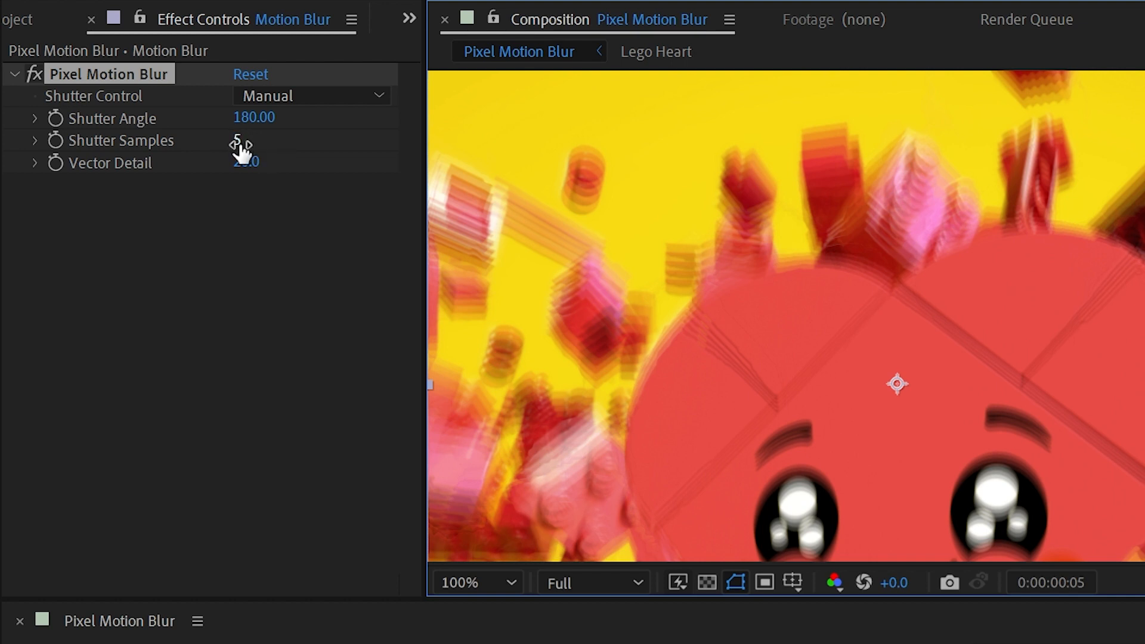
{"action": "mouse_move", "coordinate": [808, 271]}
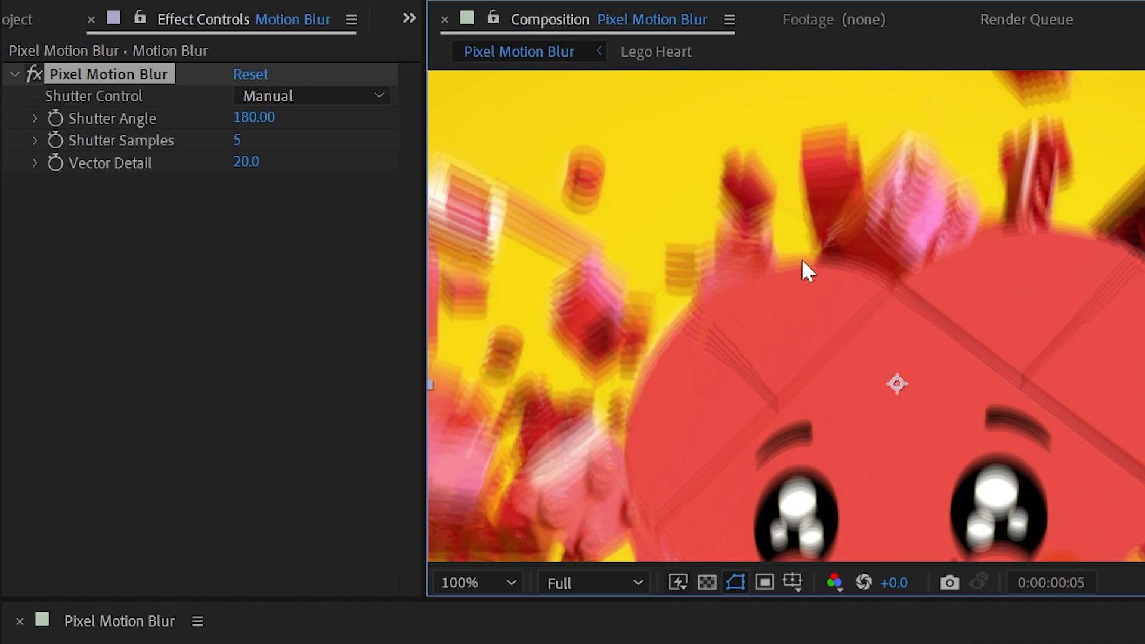
{"action": "mouse_move", "coordinate": [613, 208]}
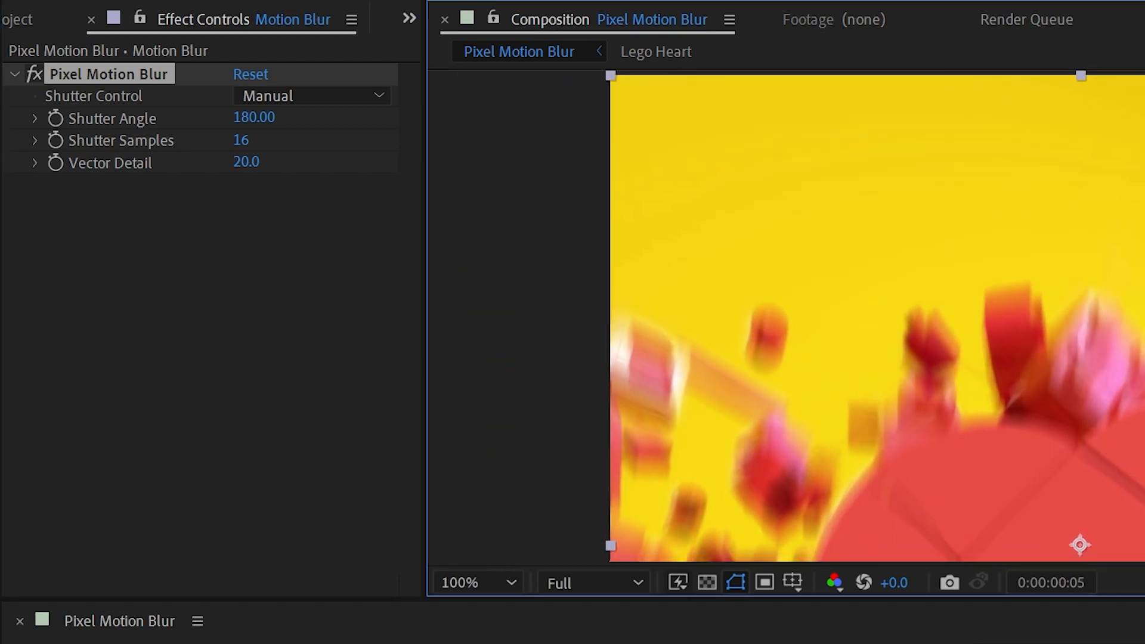
Step: Set Pixel Motion Blur's Shutter Samples to 6
{"action": "double_click", "coordinate": [248, 141]}
{"action": "type", "text": "32"}
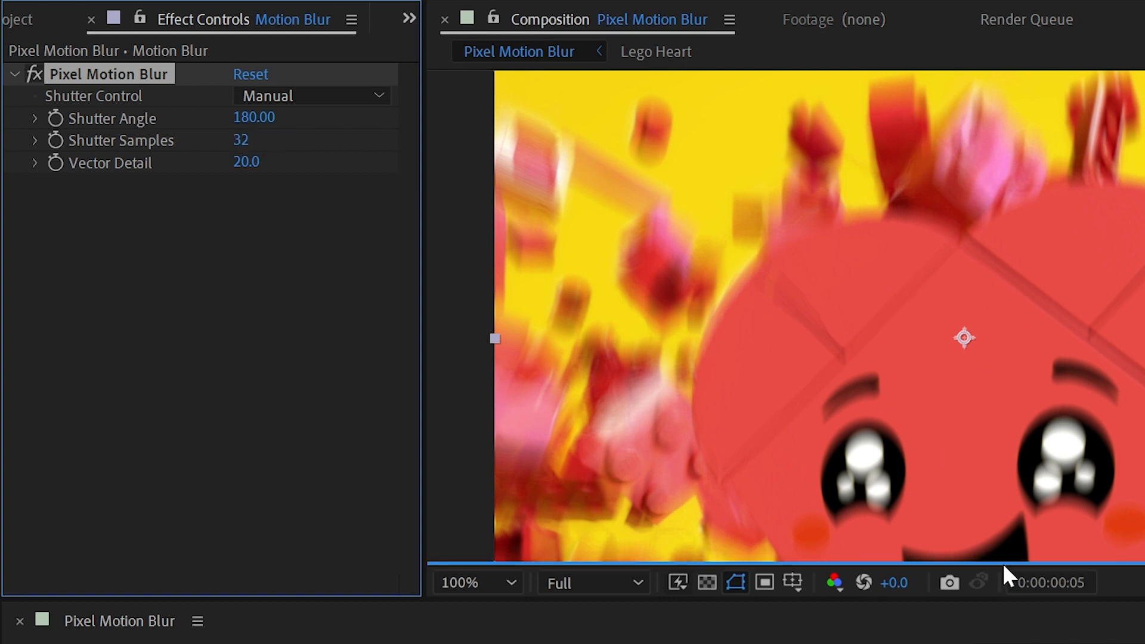
{"action": "mouse_move", "coordinate": [1078, 306]}
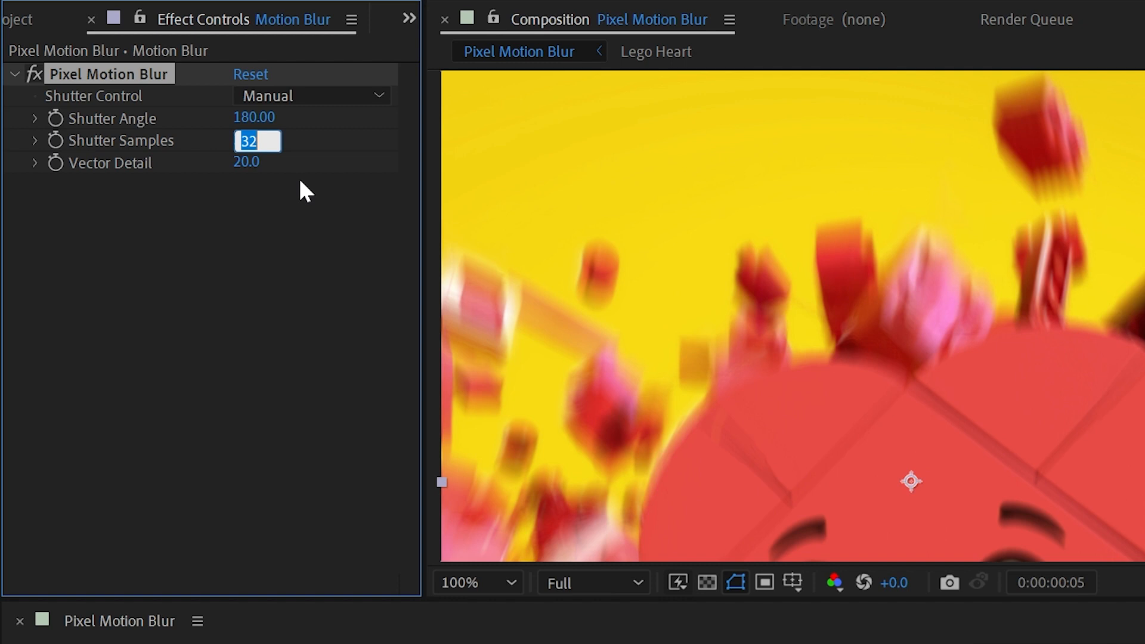
{"action": "type", "text": "6"}
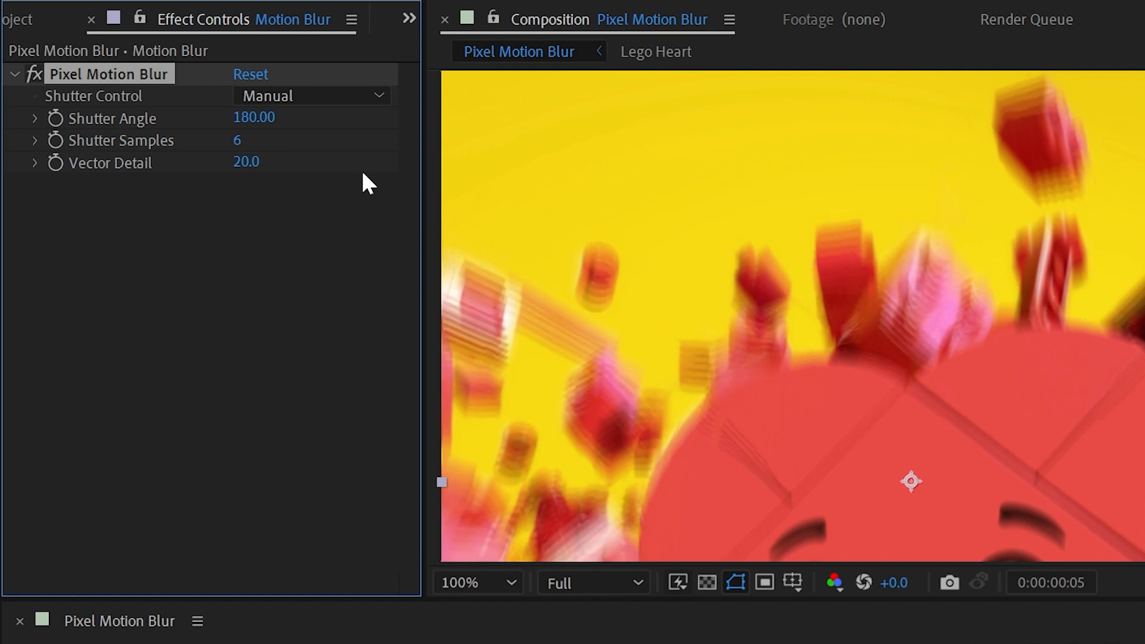
{"action": "mouse_move", "coordinate": [224, 131]}
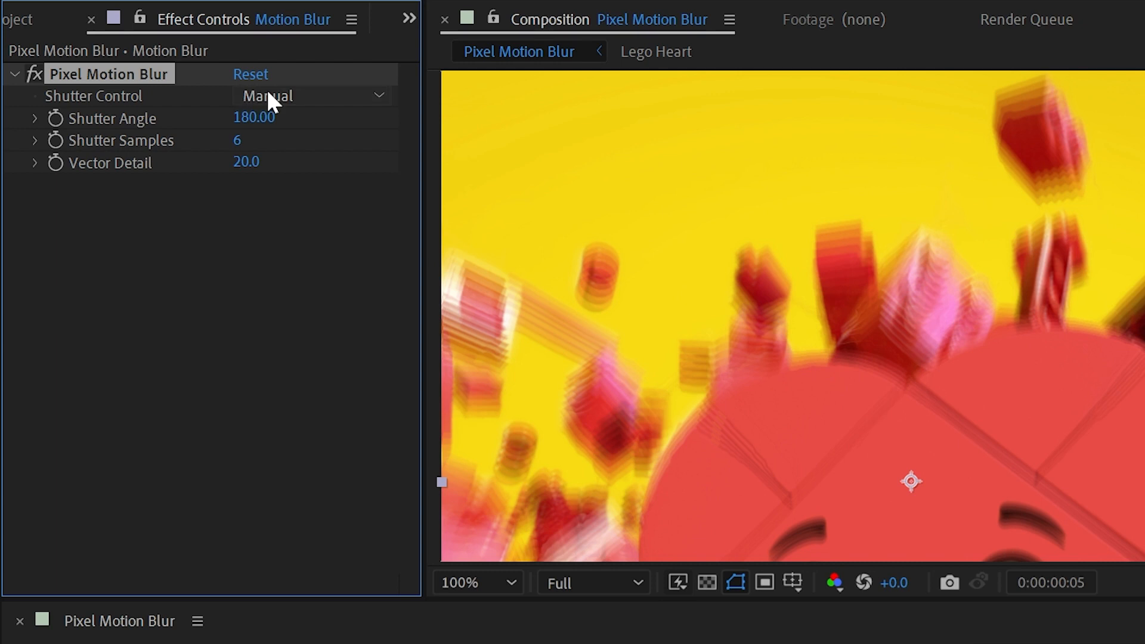
Step: Set Shutter Control to Automatic and enable motion blur so the bricks render blurred
{"action": "left_click", "coordinate": [310, 95]}
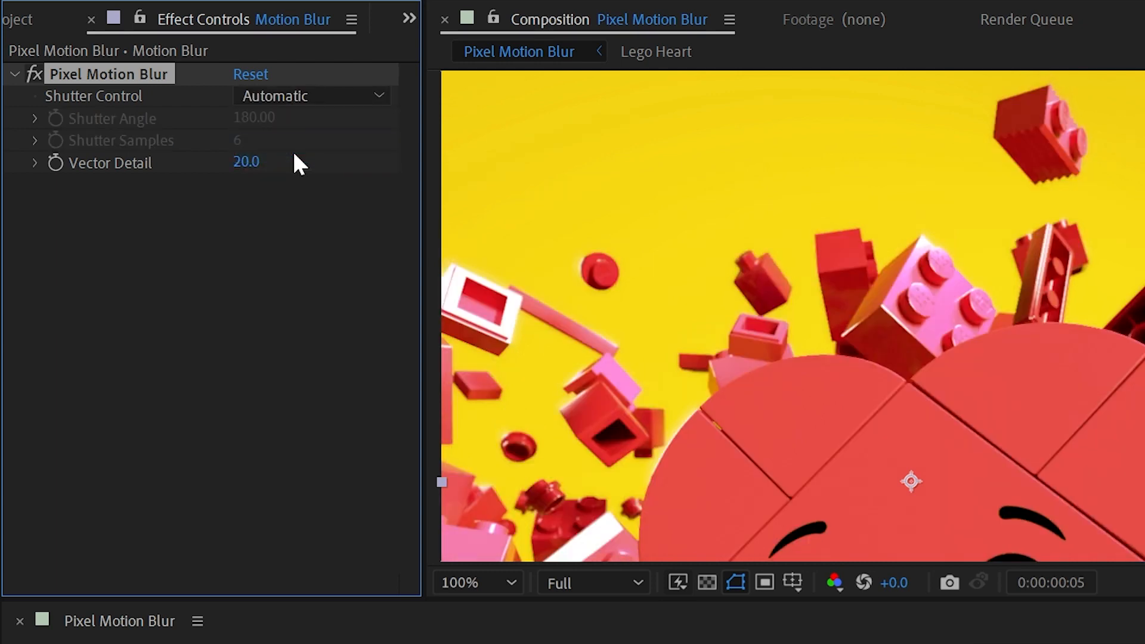
{"action": "mouse_move", "coordinate": [154, 135]}
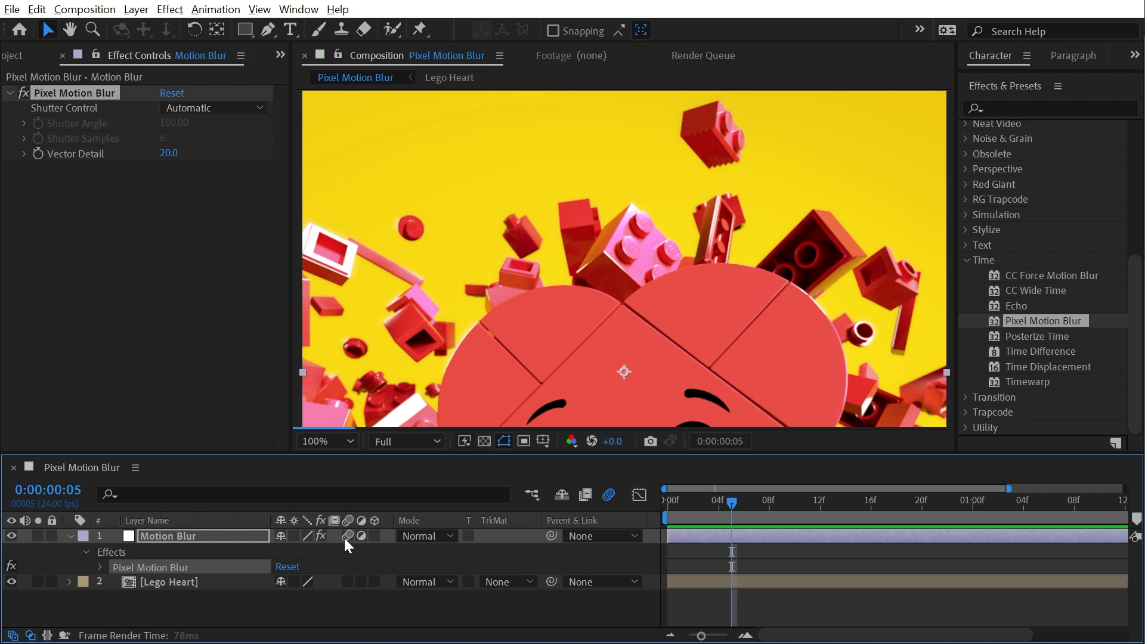
{"action": "left_click", "coordinate": [610, 495]}
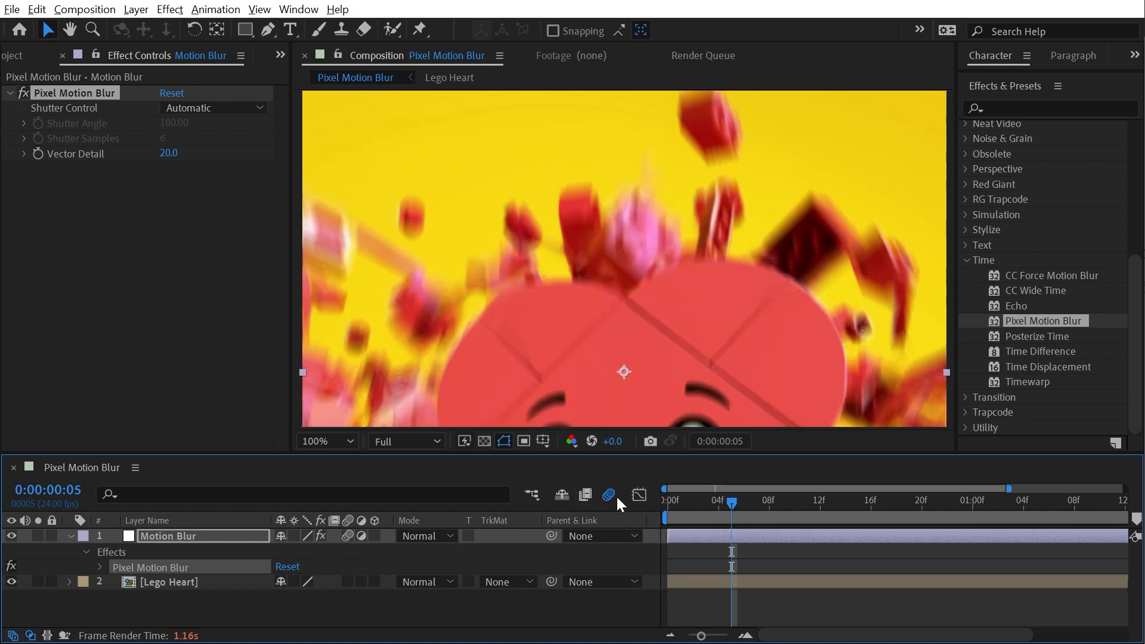
{"action": "mouse_move", "coordinate": [615, 234]}
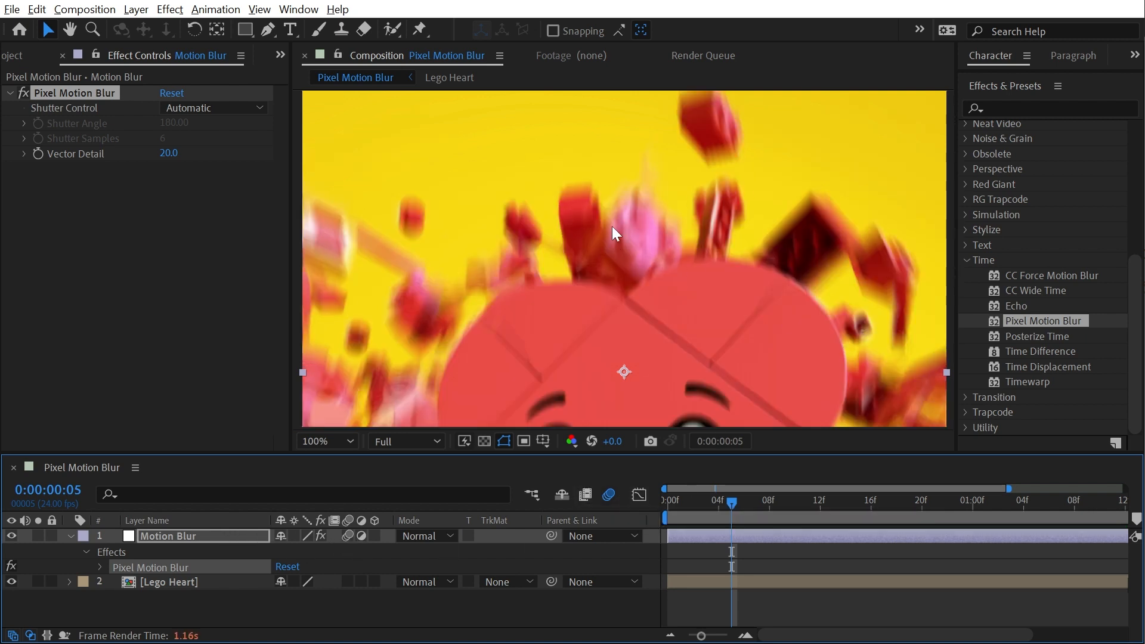
{"action": "mouse_move", "coordinate": [454, 250]}
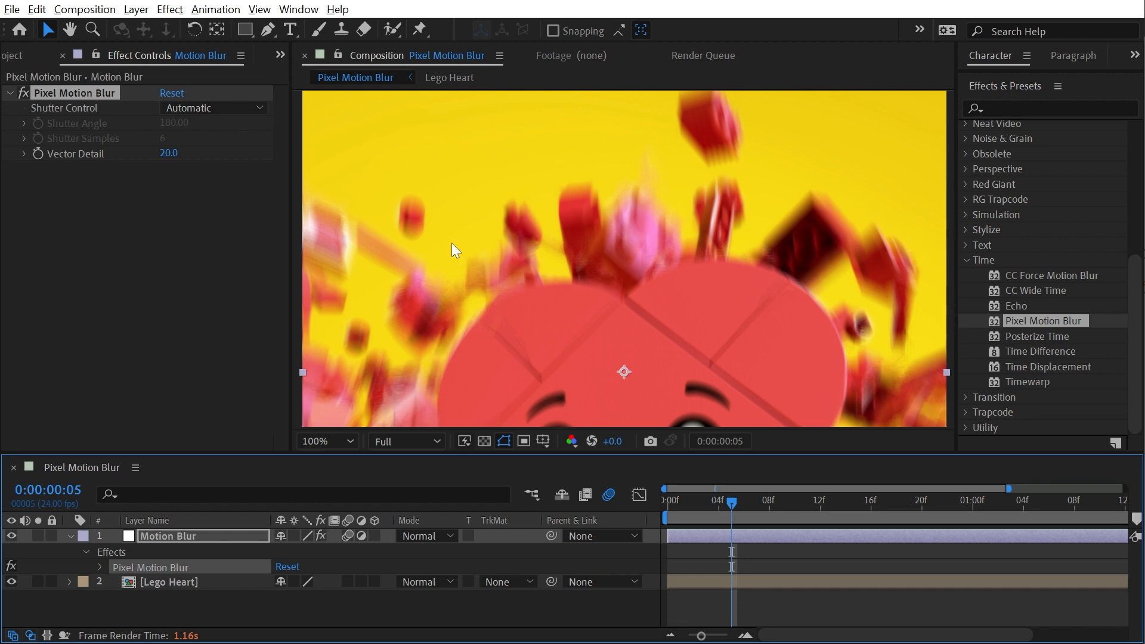
{"action": "left_click", "coordinate": [84, 9]}
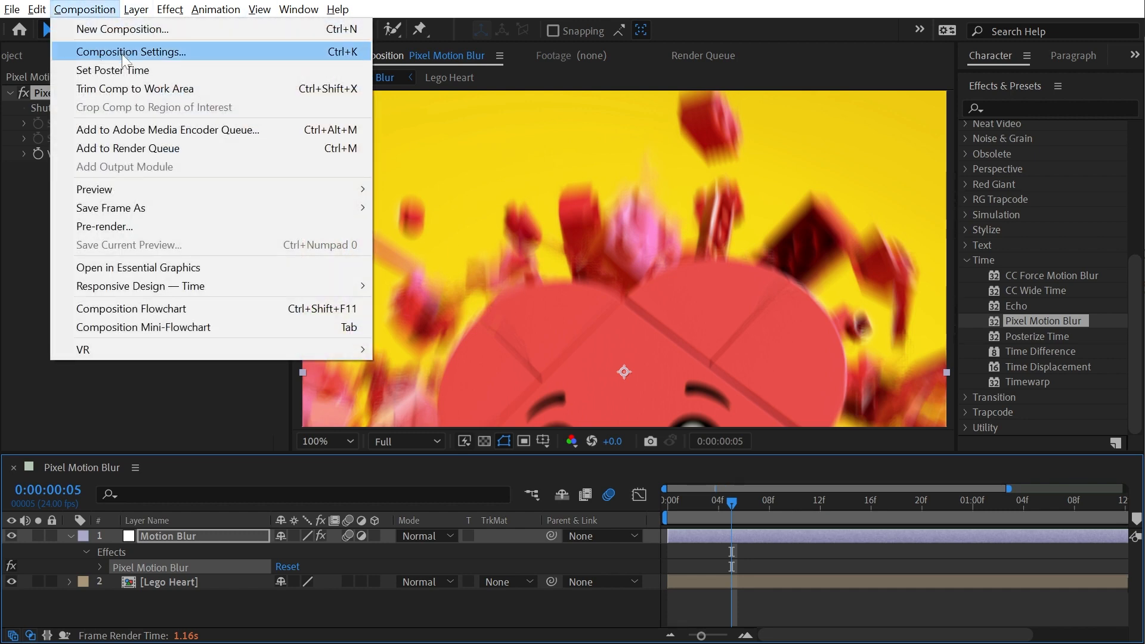
{"action": "left_click", "coordinate": [131, 52]}
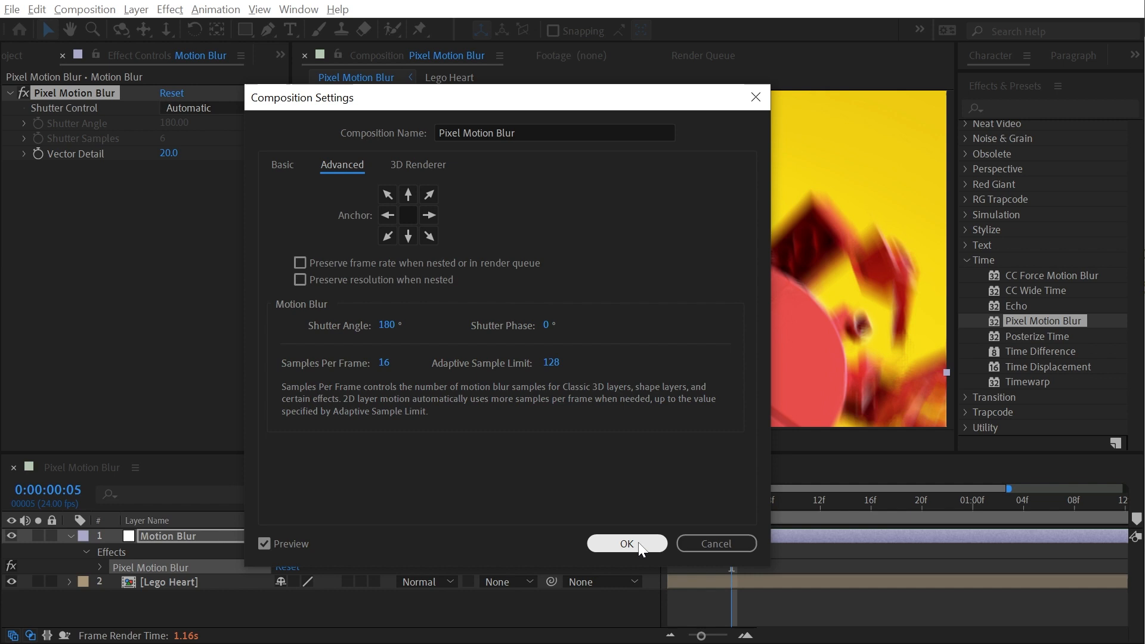
{"action": "left_click", "coordinate": [626, 544]}
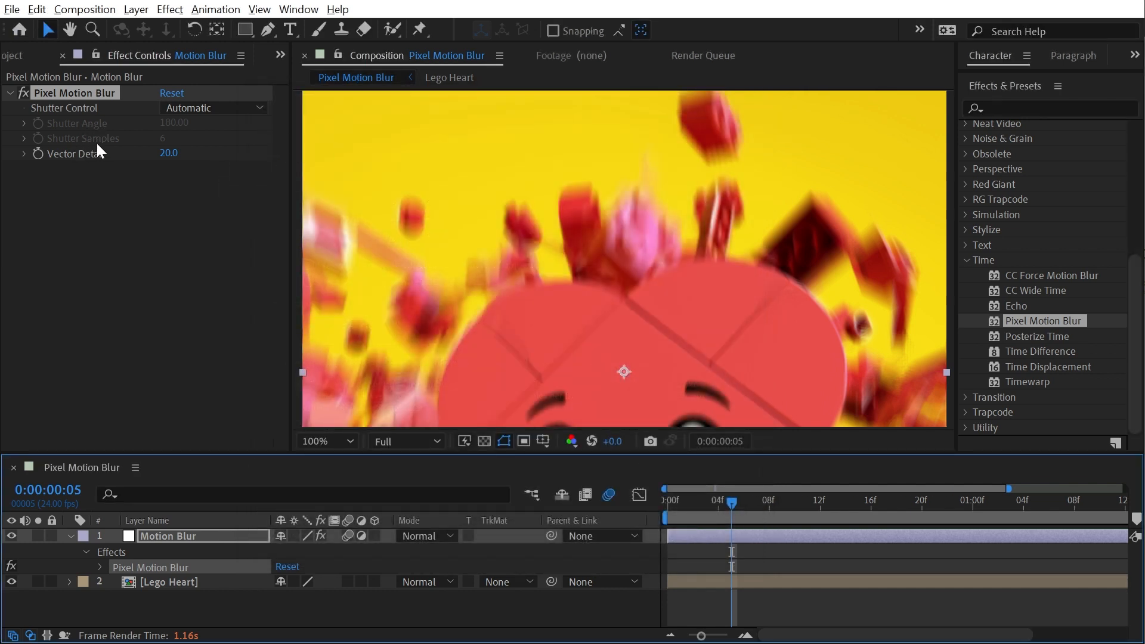
{"action": "left_click", "coordinate": [321, 441]}
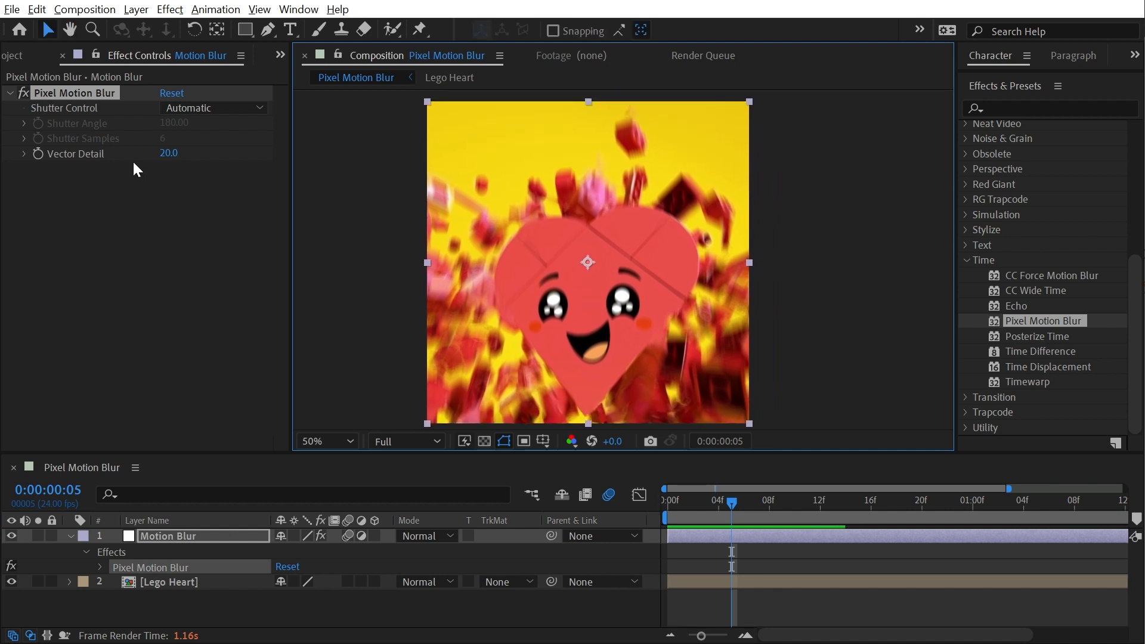
{"action": "mouse_move", "coordinate": [643, 272]}
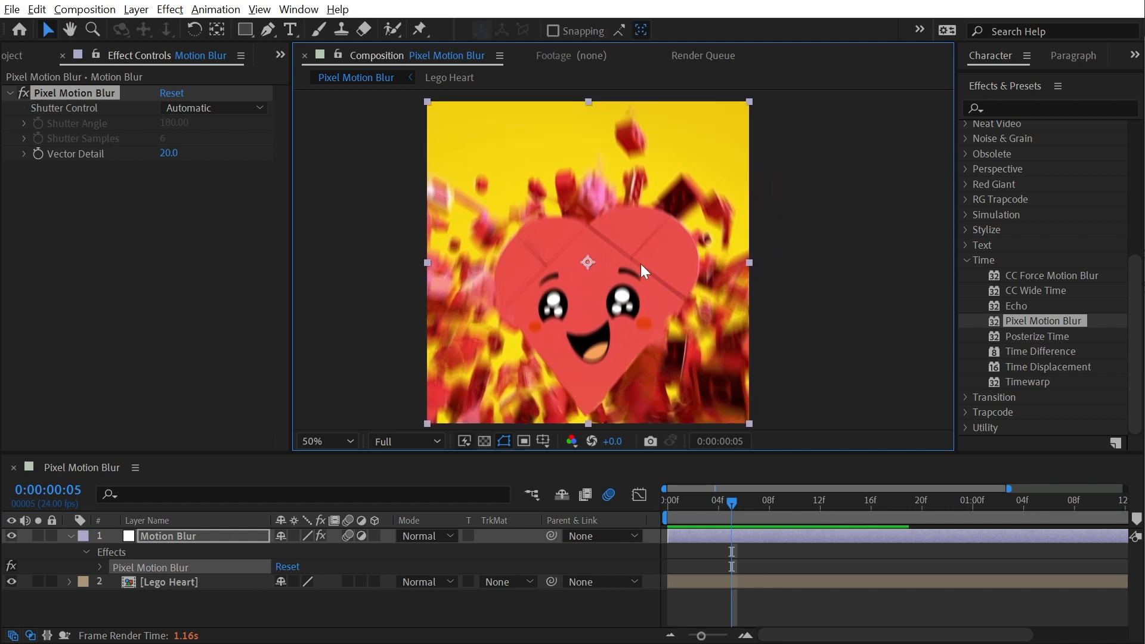
Step: Switch Shutter Control back to Manual
{"action": "left_click", "coordinate": [214, 108]}
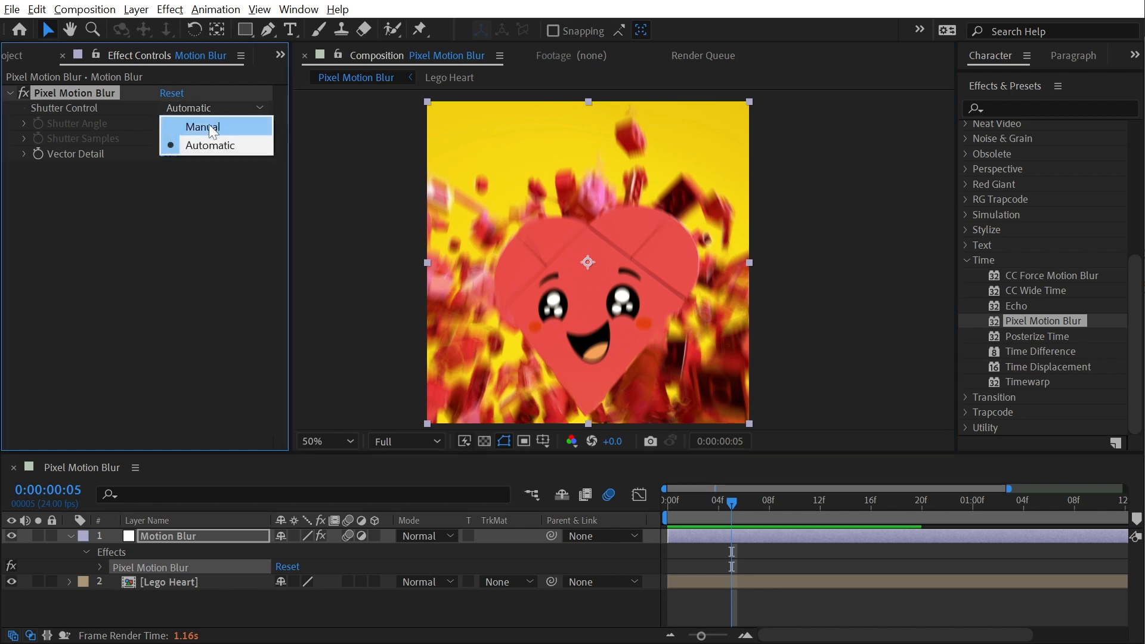
{"action": "left_click", "coordinate": [200, 126]}
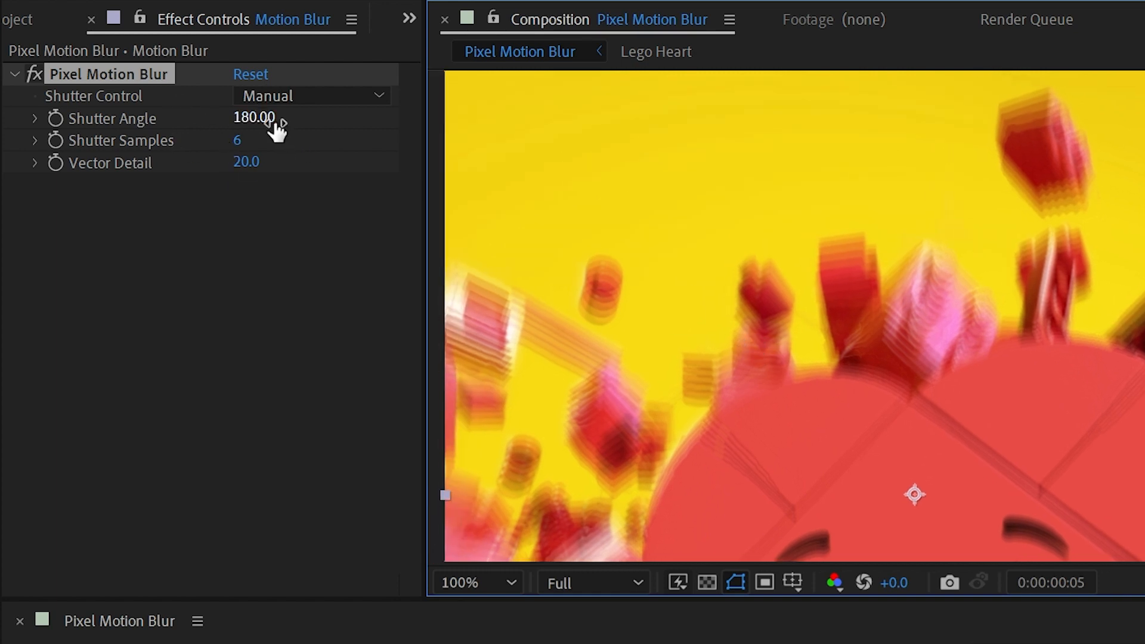
{"action": "mouse_move", "coordinate": [268, 128]}
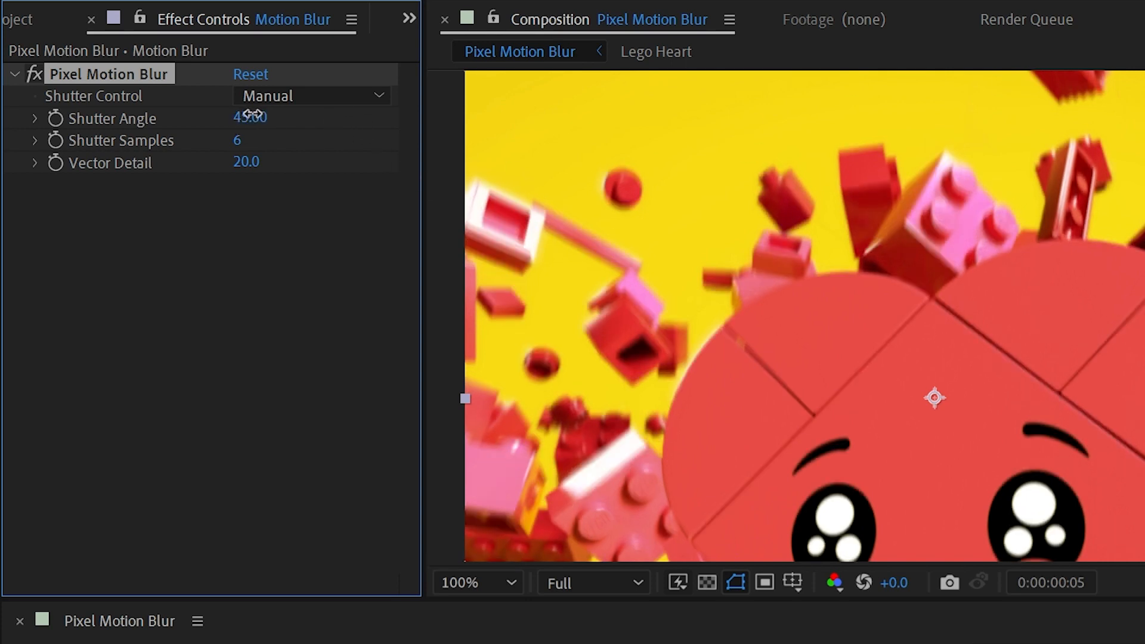
Step: Raise Shutter Angle back to 180 and keep Shutter Samples at 6
{"action": "left_click_drag", "start_coordinate": [251, 119], "coordinate": [285, 118]}
{"action": "type", "text": "16"}
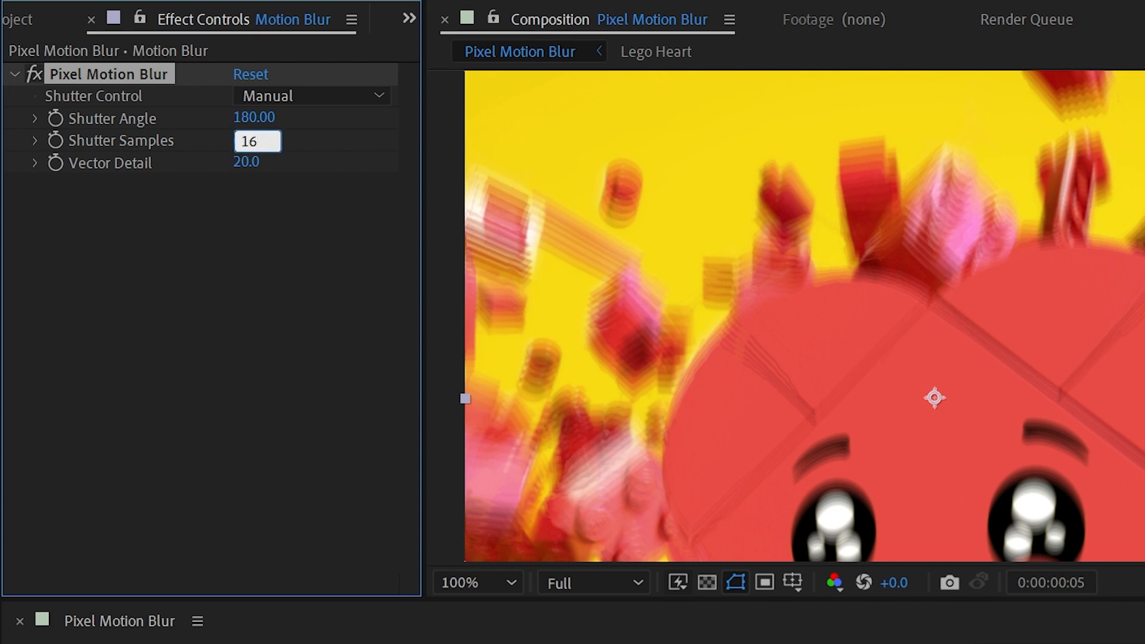
{"action": "left_click", "coordinate": [585, 243]}
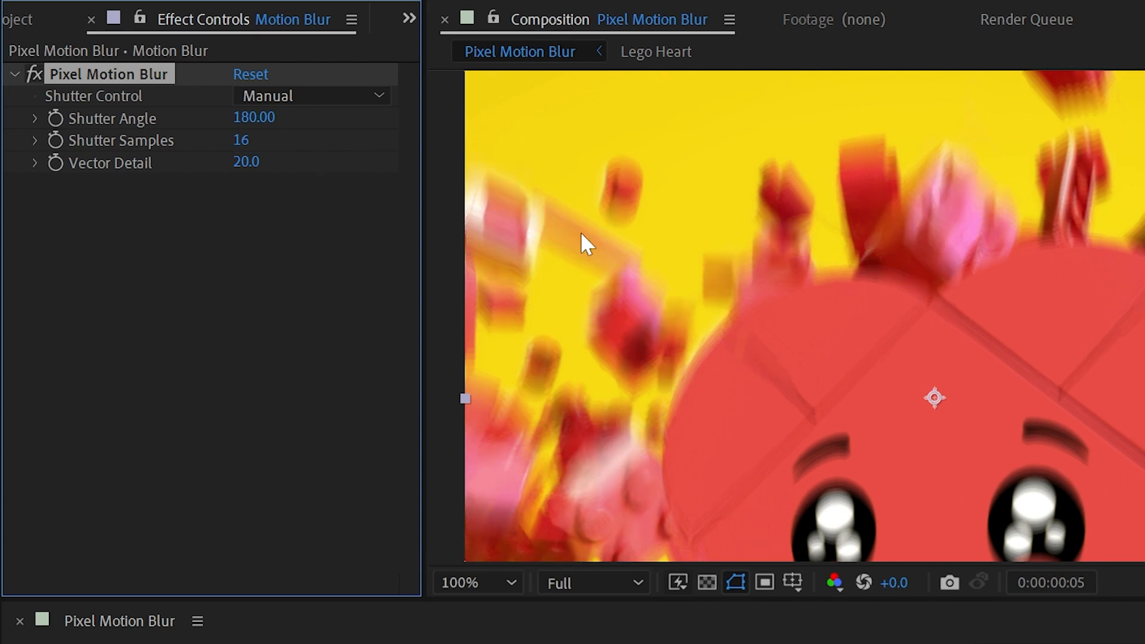
{"action": "mouse_move", "coordinate": [597, 245]}
{"action": "type", "text": "6"}
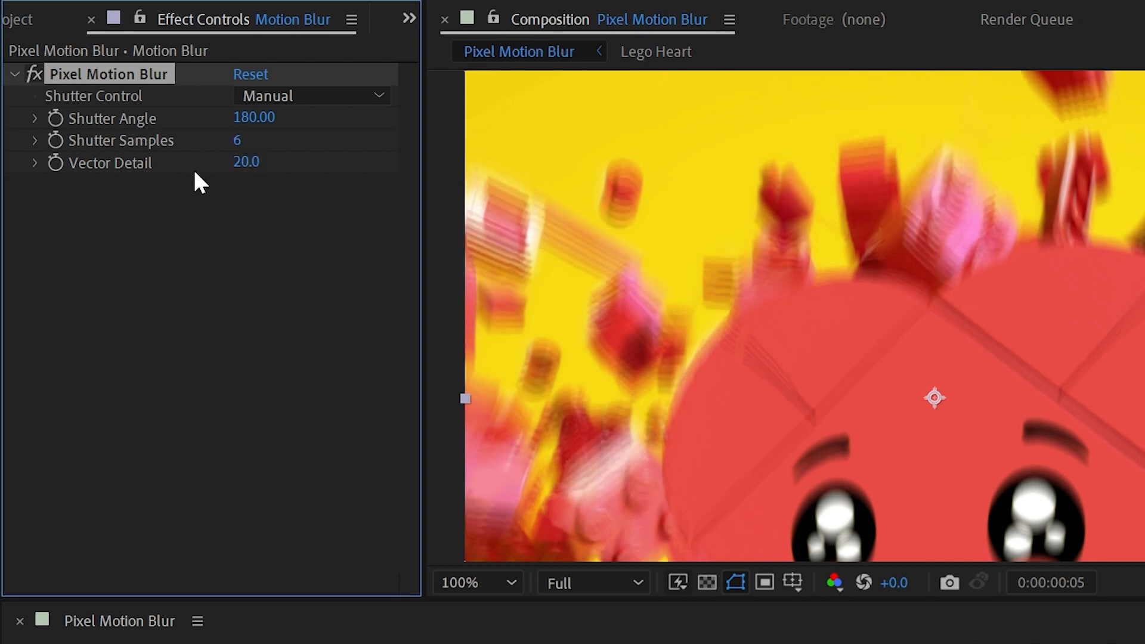
{"action": "left_click", "coordinate": [477, 583]}
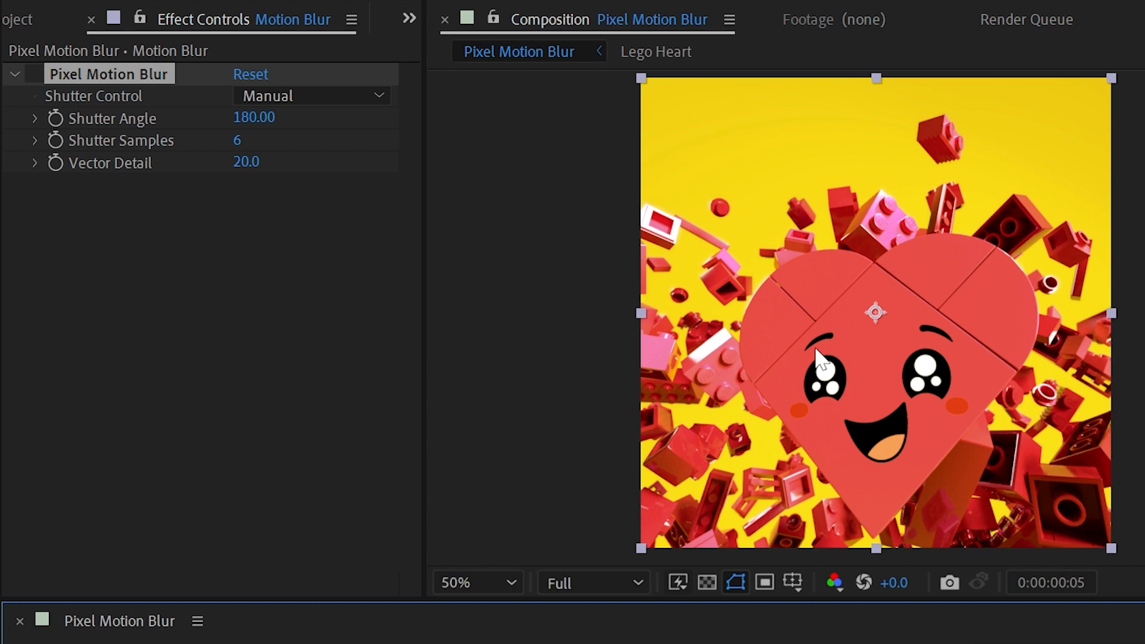
Step: Zoom the viewer to 100% and turn Pixel Motion Blur back on
{"action": "left_click", "coordinate": [466, 582]}
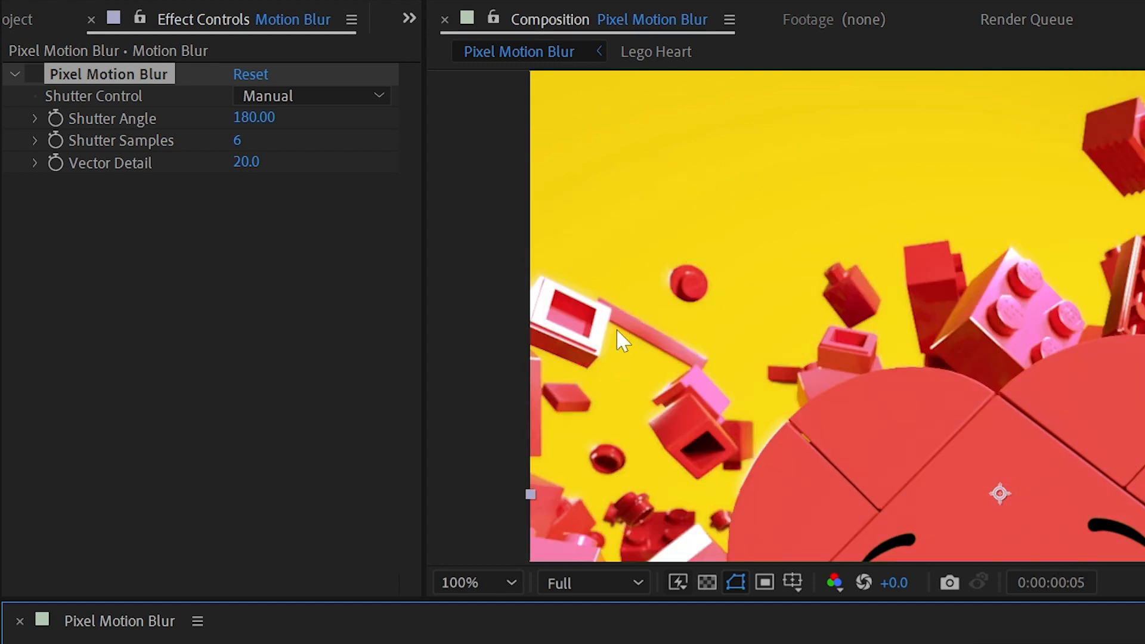
{"action": "mouse_move", "coordinate": [740, 182]}
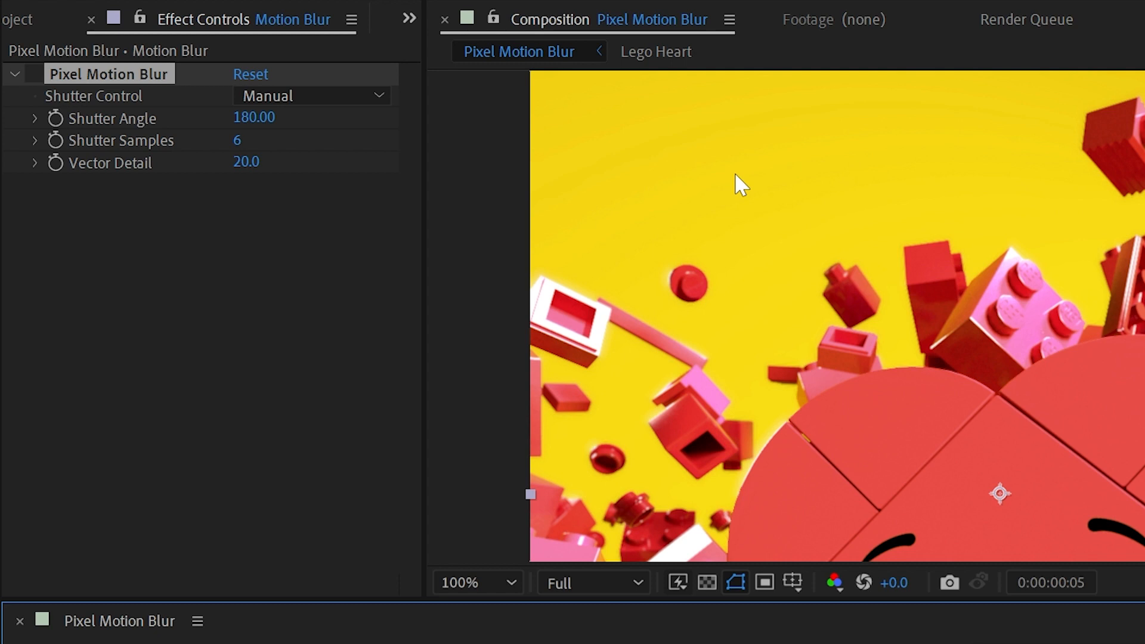
{"action": "mouse_move", "coordinate": [40, 80]}
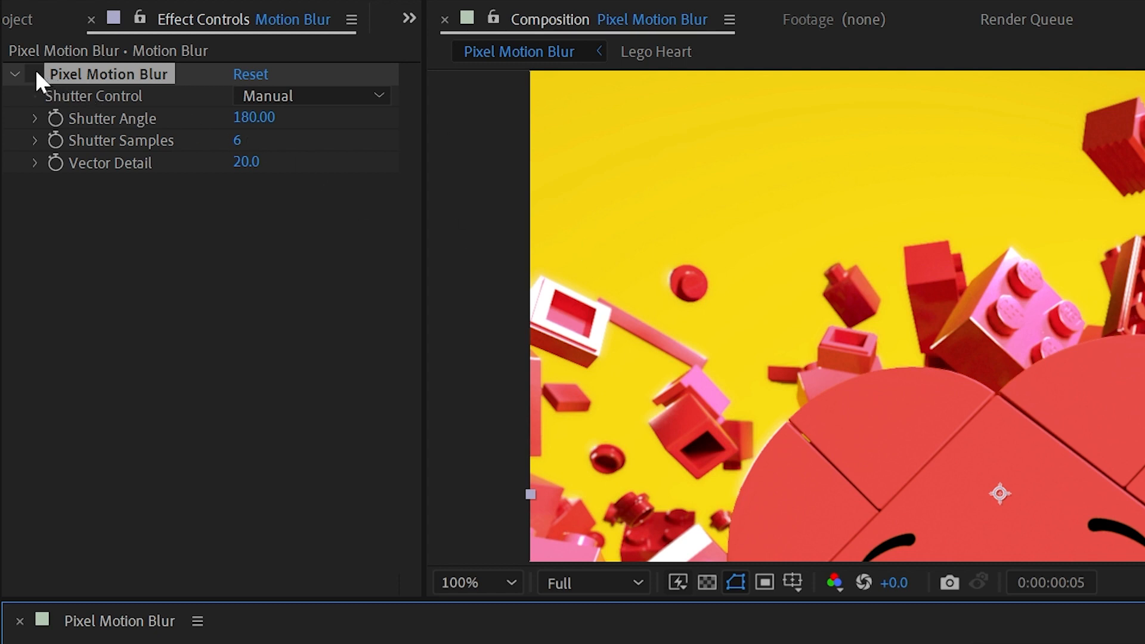
{"action": "left_click", "coordinate": [34, 74]}
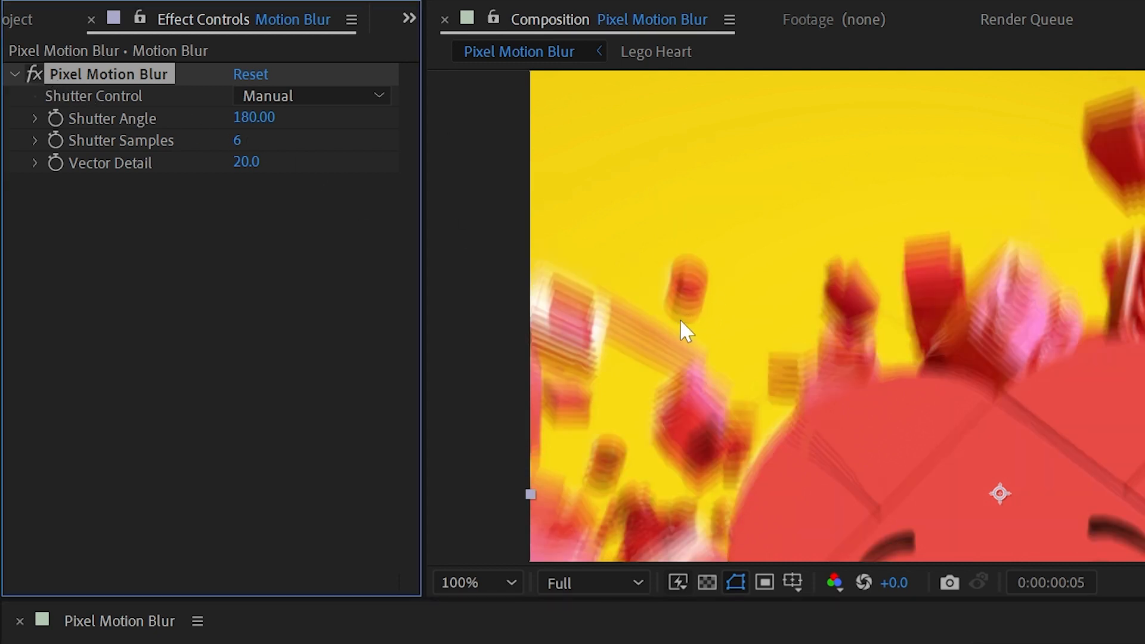
{"action": "mouse_move", "coordinate": [698, 307]}
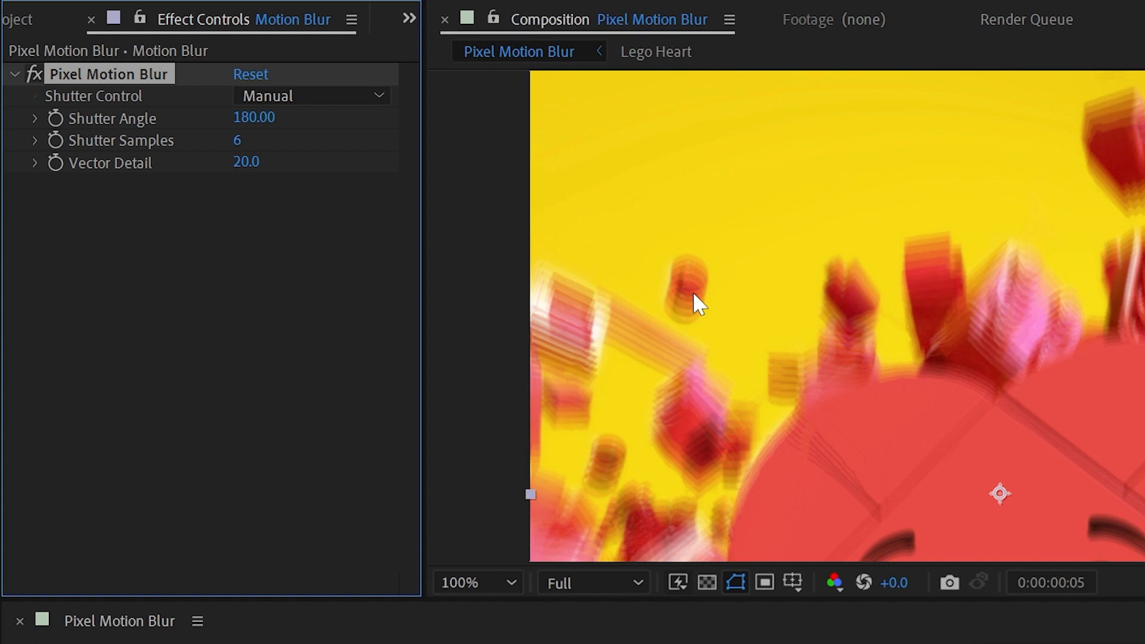
{"action": "mouse_move", "coordinate": [248, 199]}
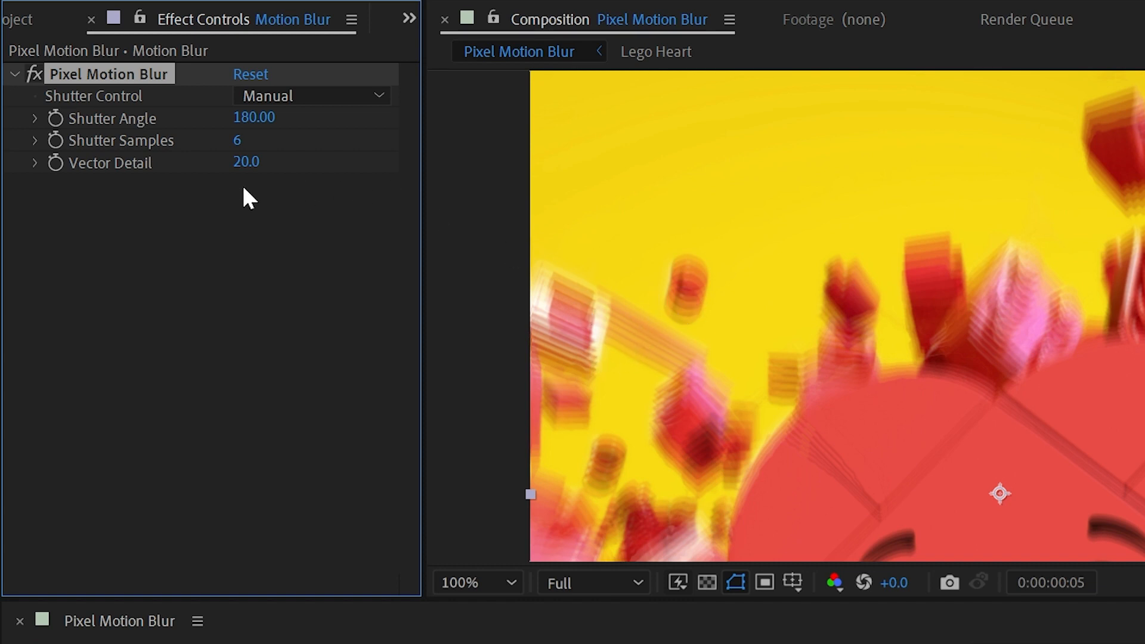
{"action": "mouse_move", "coordinate": [737, 326]}
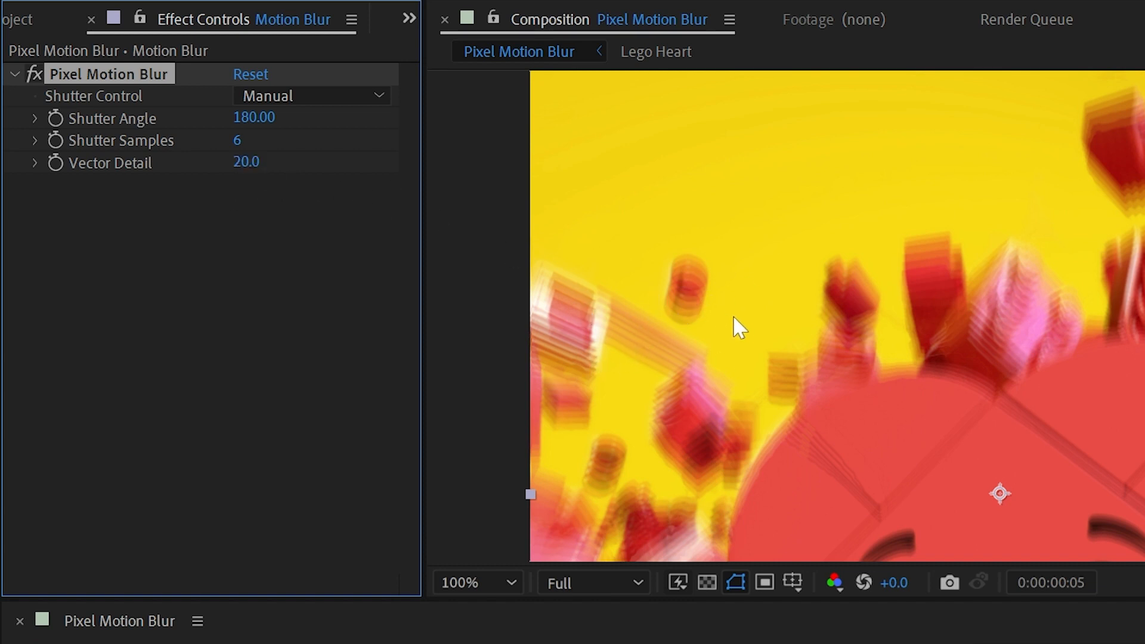
{"action": "mouse_move", "coordinate": [713, 297]}
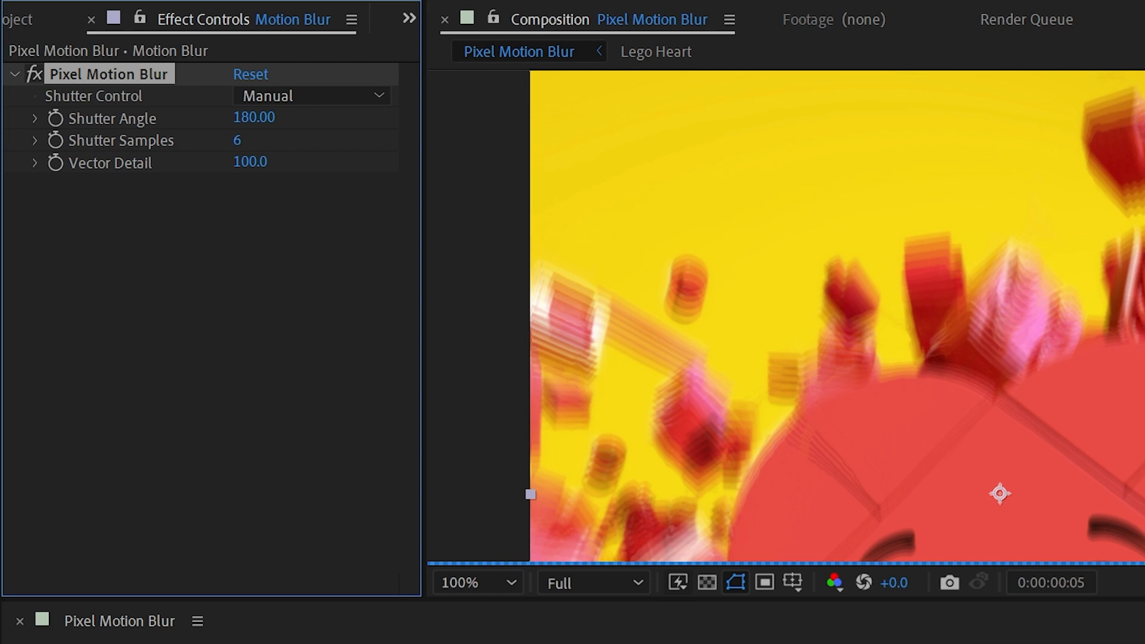
{"action": "mouse_move", "coordinate": [892, 299]}
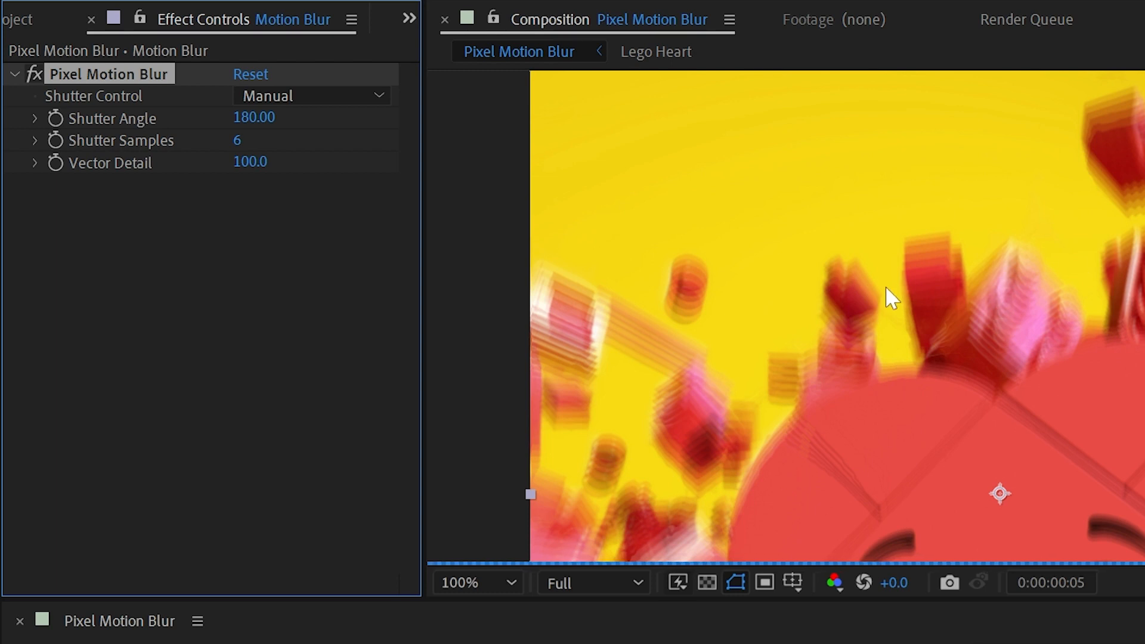
{"action": "mouse_move", "coordinate": [773, 442]}
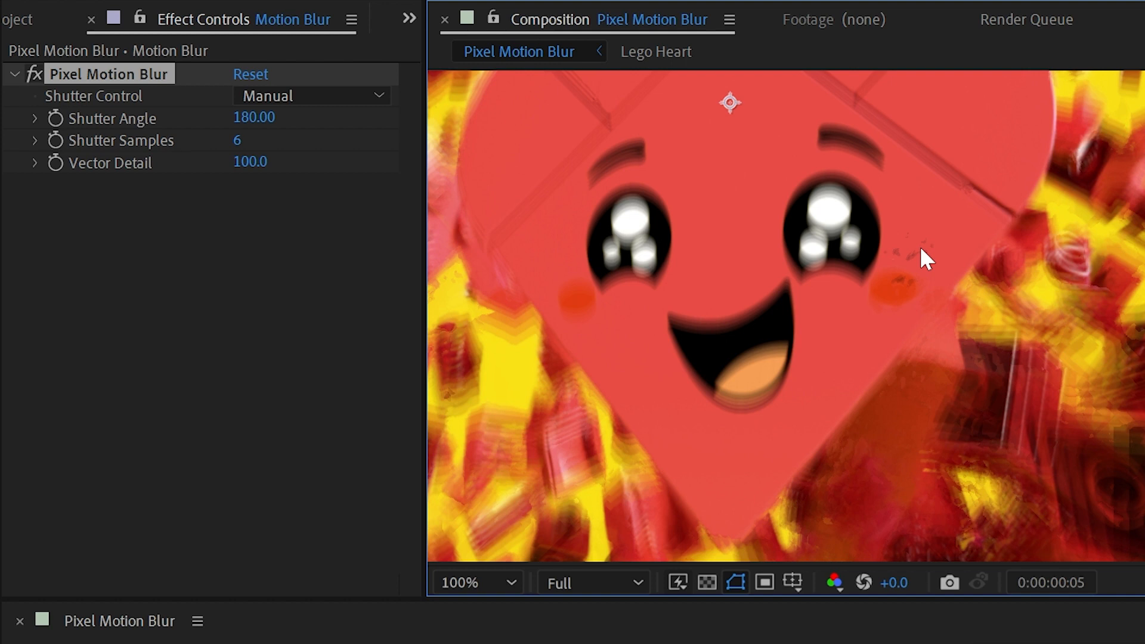
{"action": "mouse_move", "coordinate": [704, 154]}
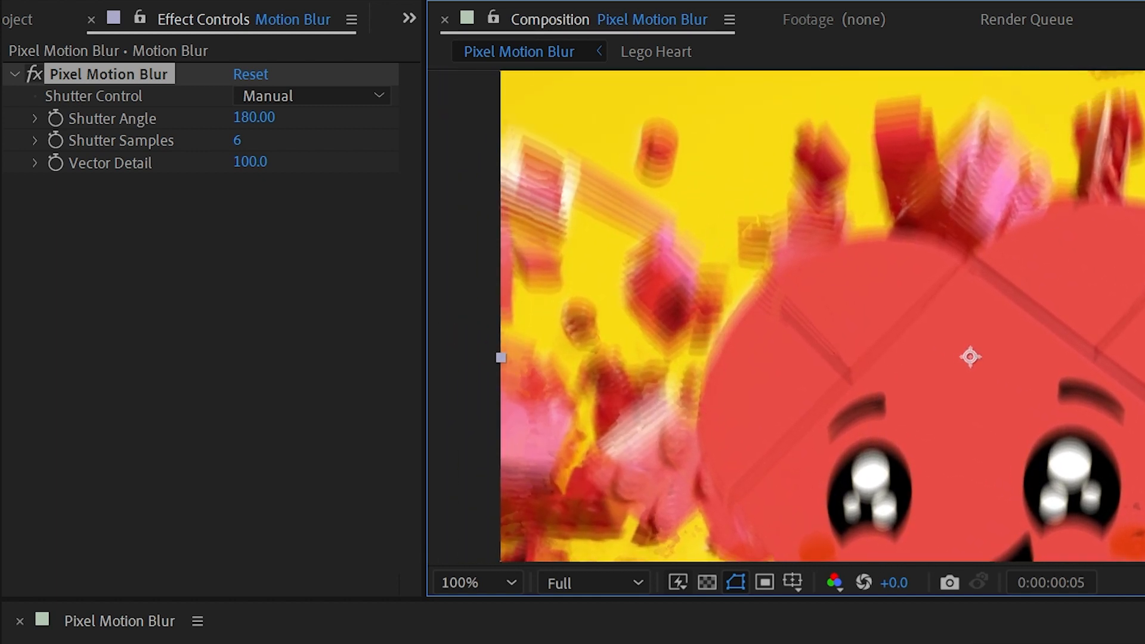
{"action": "mouse_move", "coordinate": [896, 251]}
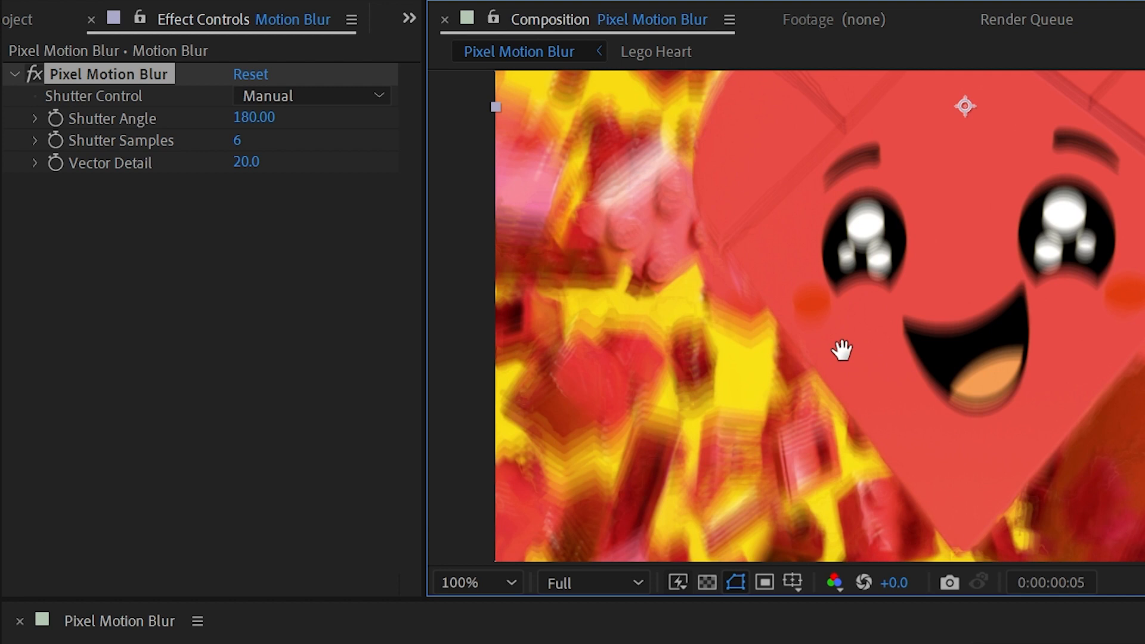
Step: Zoom to 50% and set Shutter Samples to 16
{"action": "left_click", "coordinate": [476, 582]}
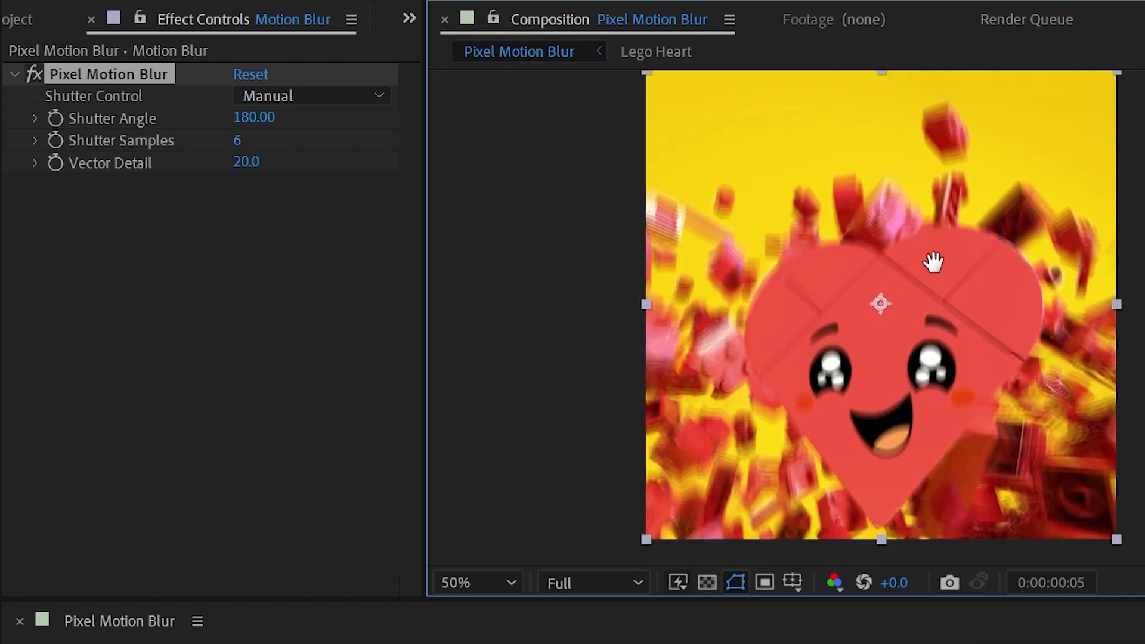
{"action": "double_click", "coordinate": [248, 140]}
{"action": "type", "text": "16"}
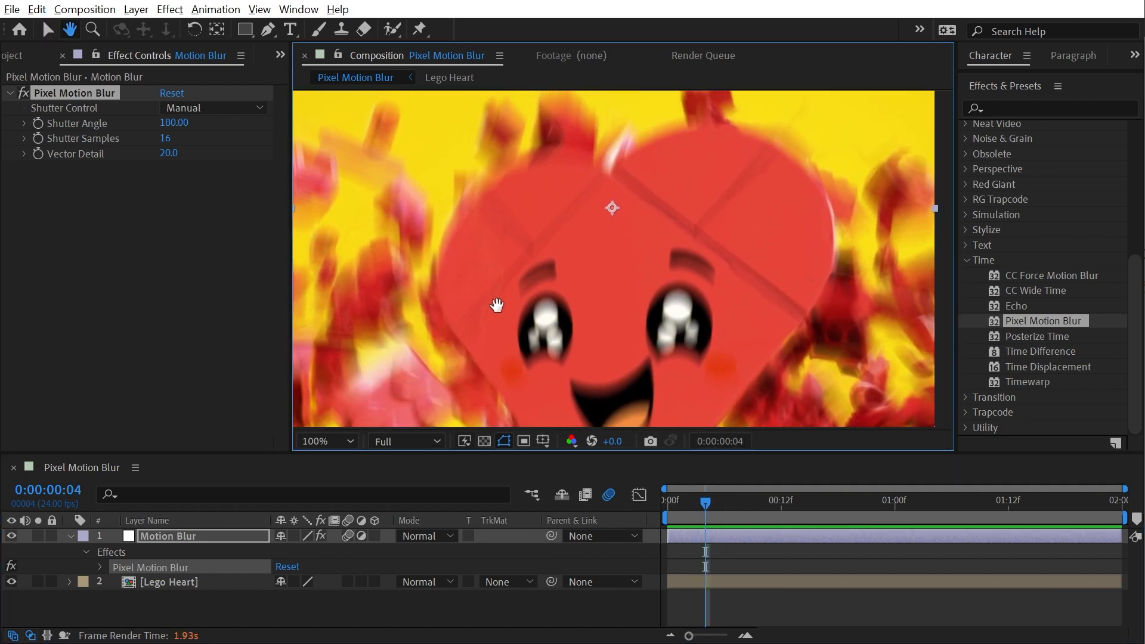
Step: Step the animation to frame 6 with CC Force Motion Blur selected in the Time effects
{"action": "left_click", "coordinate": [323, 440]}
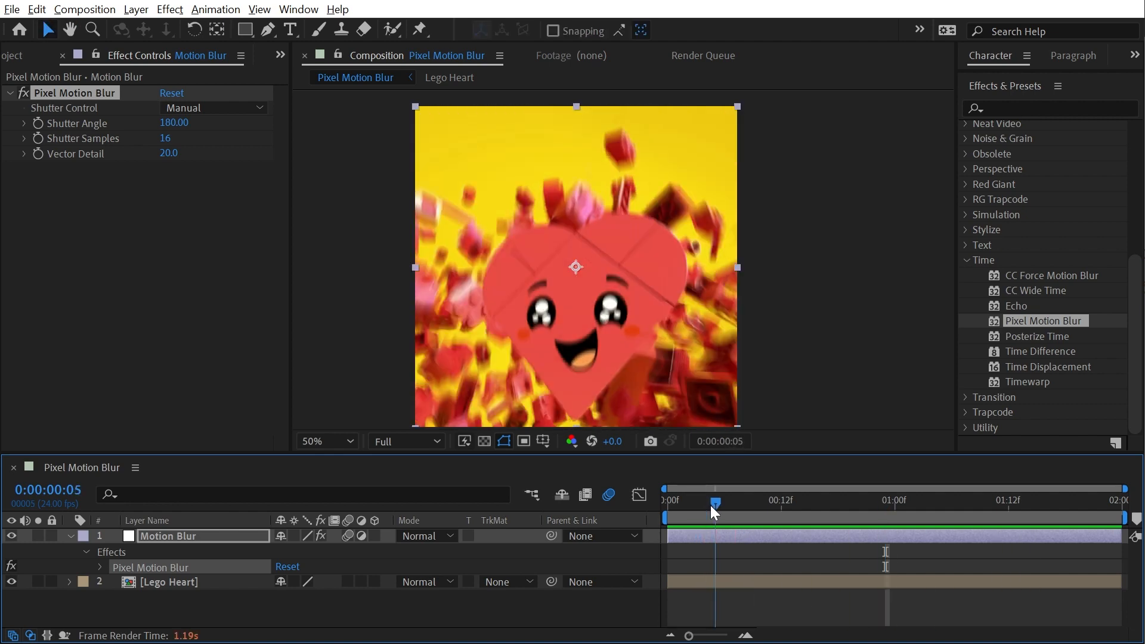
{"action": "left_click", "coordinate": [725, 502]}
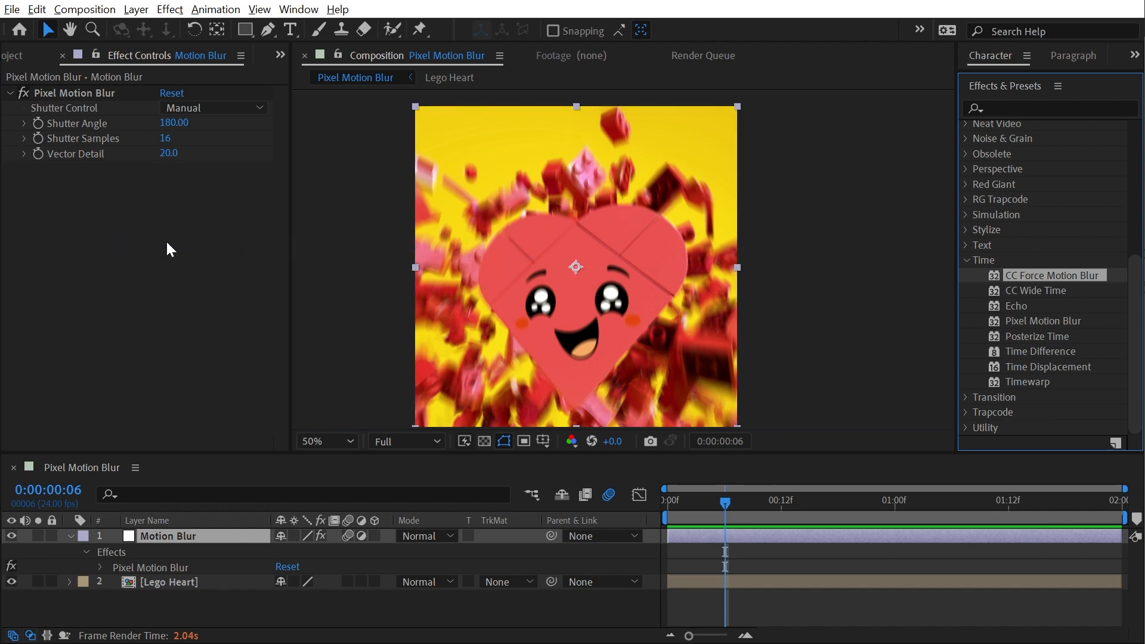
Step: Apply CC Force Motion Blur to the Motion Blur layer and view the whole frame at 50%
{"action": "double_click", "coordinate": [1053, 275]}
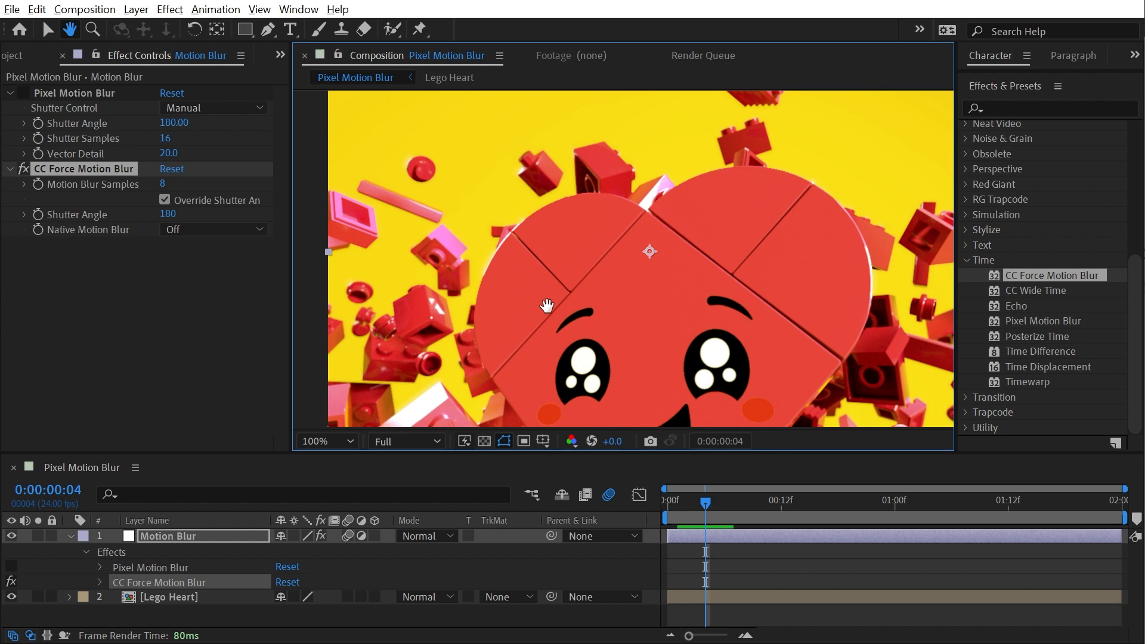
{"action": "left_click", "coordinate": [320, 441]}
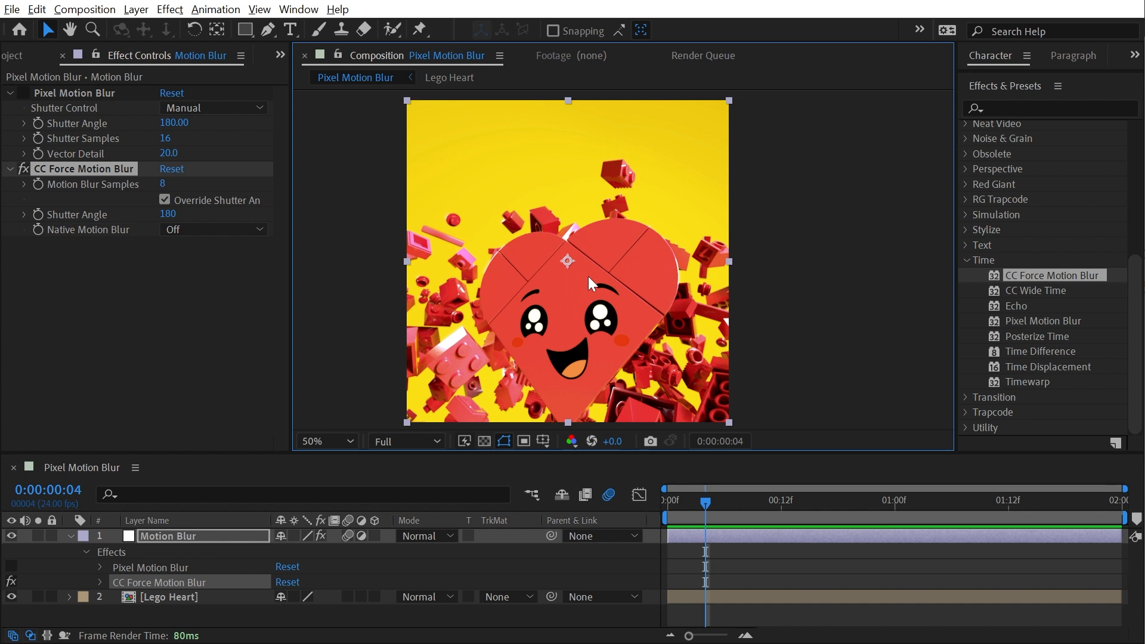
{"action": "mouse_move", "coordinate": [581, 287]}
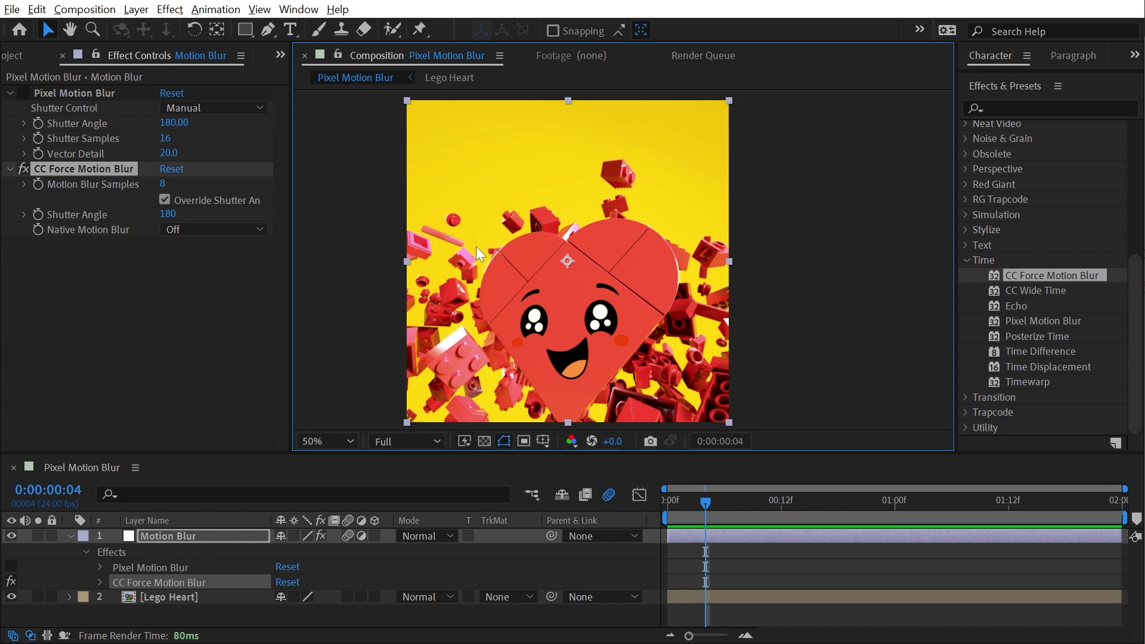
{"action": "mouse_move", "coordinate": [223, 161]}
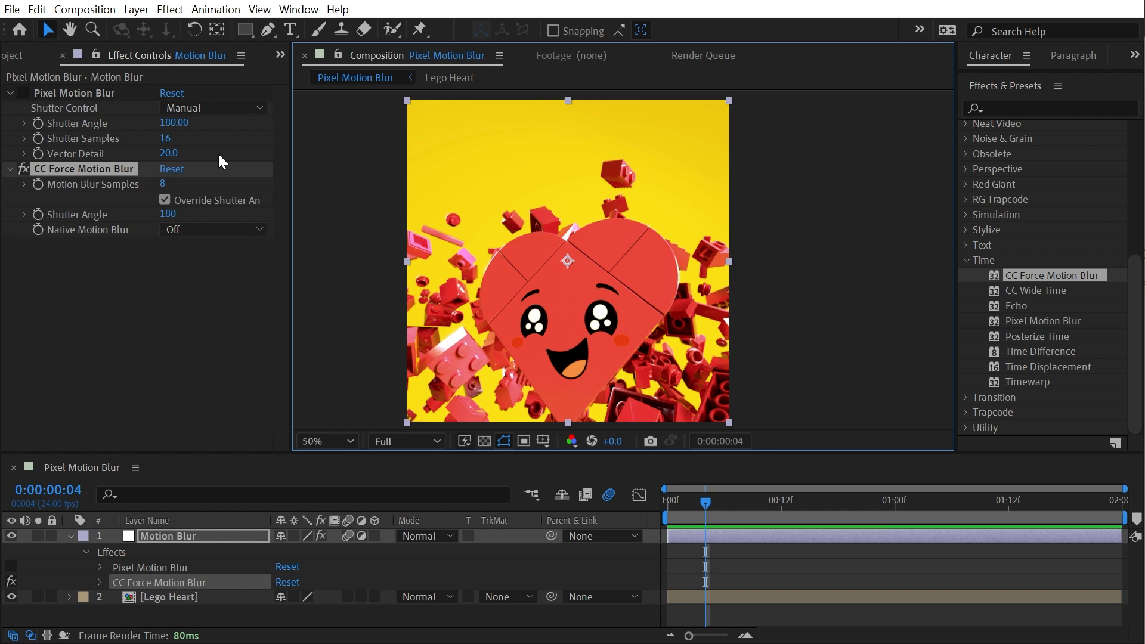
{"action": "mouse_move", "coordinate": [365, 176]}
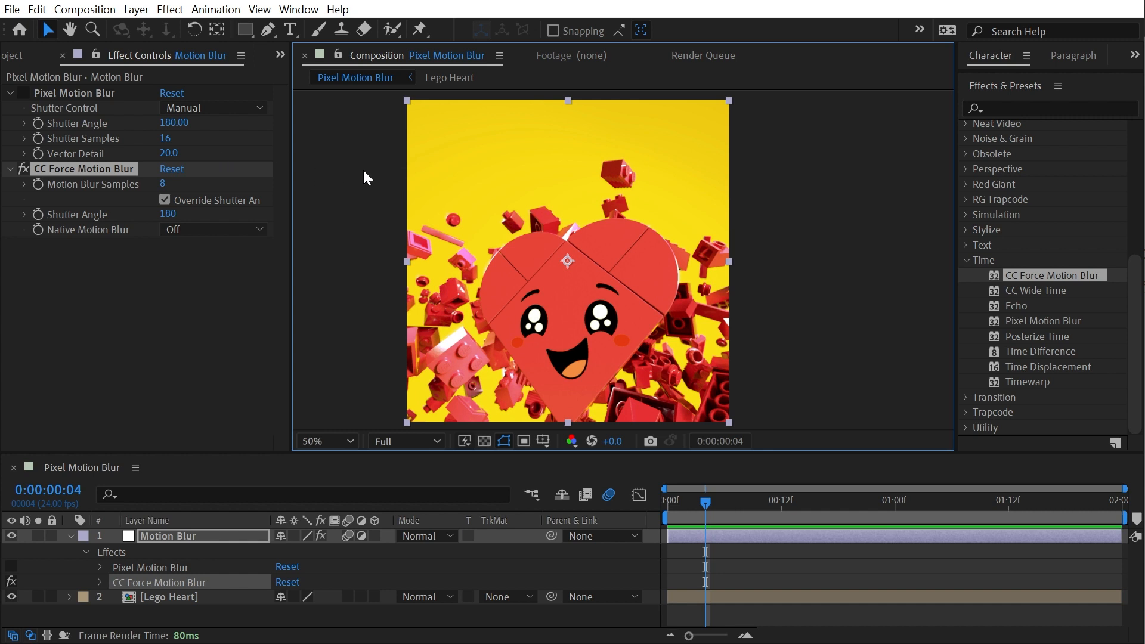
{"action": "mouse_move", "coordinate": [300, 191]}
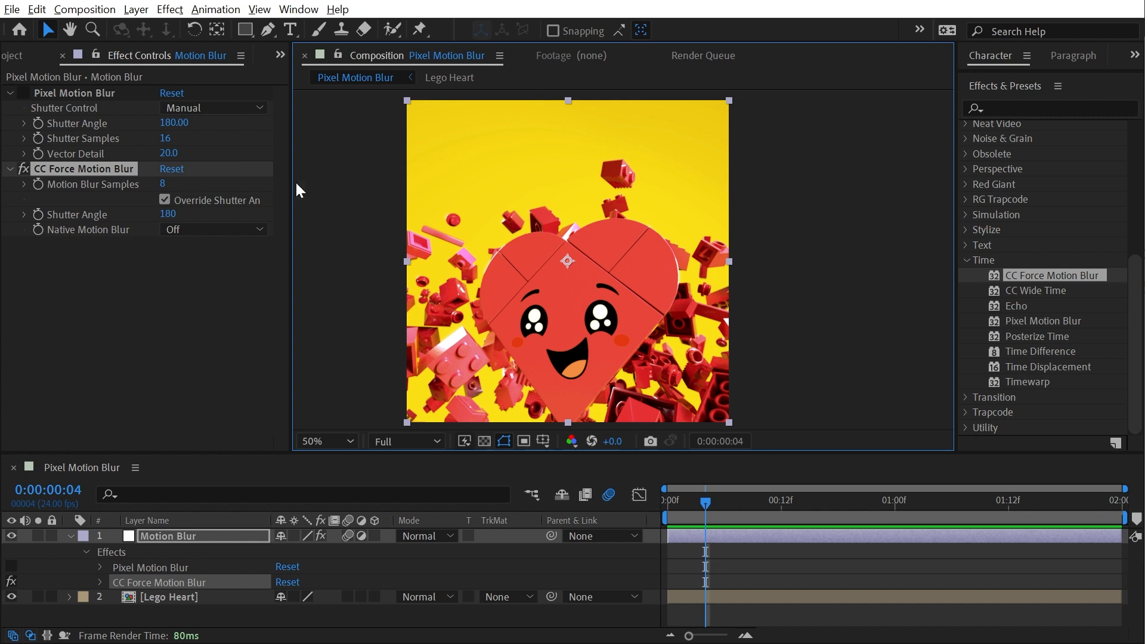
{"action": "mouse_move", "coordinate": [350, 201]}
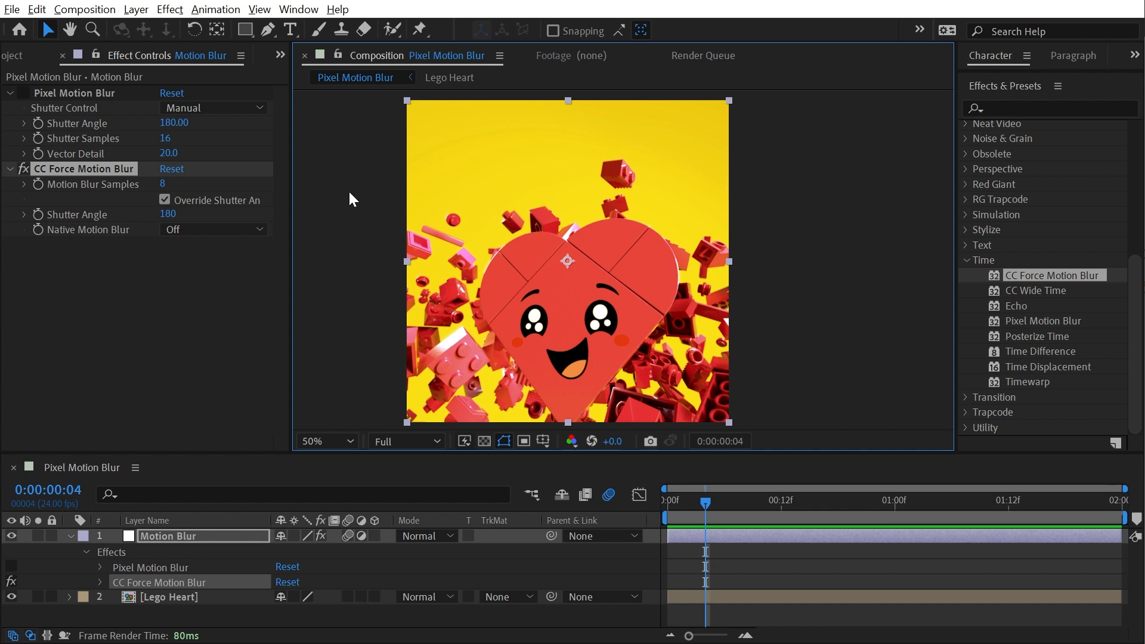
{"action": "mouse_move", "coordinate": [562, 272]}
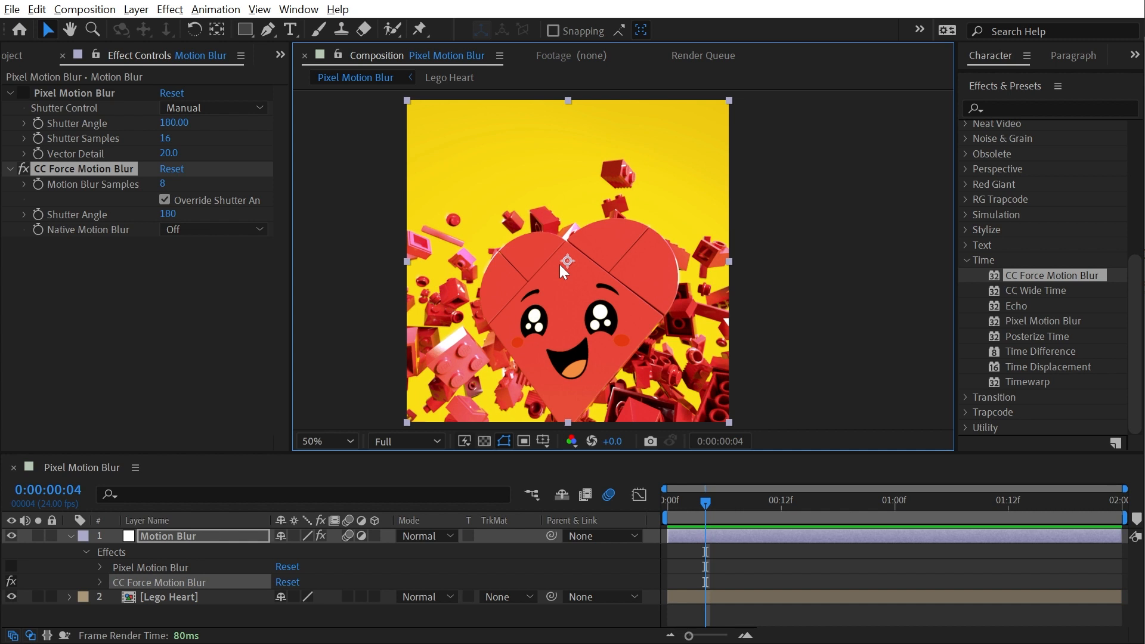
{"action": "mouse_move", "coordinate": [79, 184]}
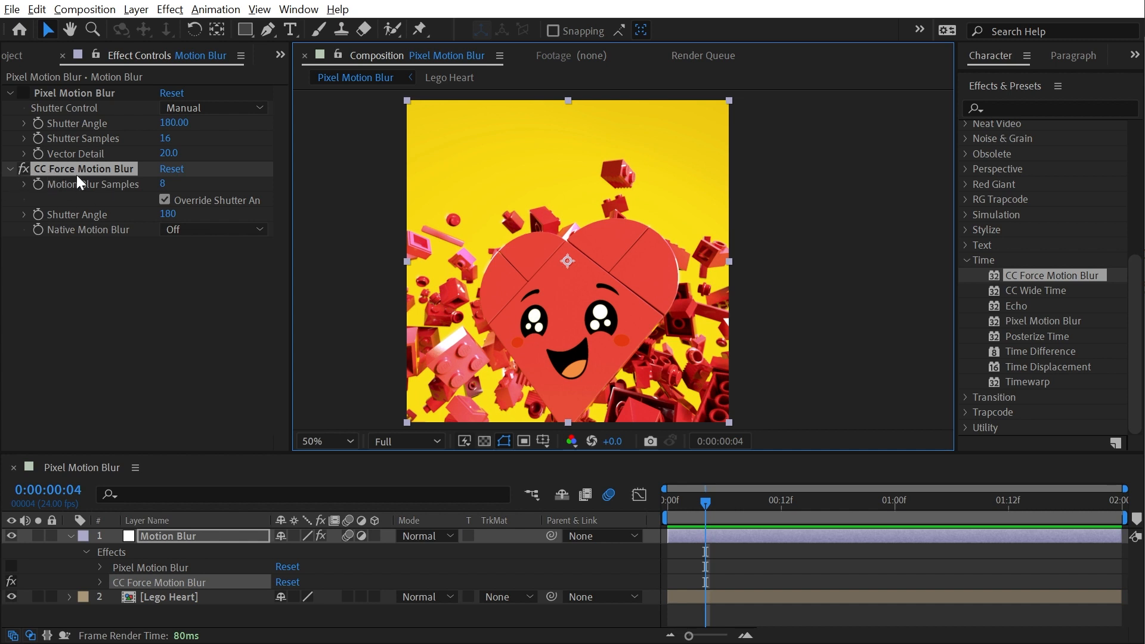
Step: Switch the active effect back to Pixel Motion Blur, disabling CC Force Motion Blur
{"action": "left_click", "coordinate": [23, 93]}
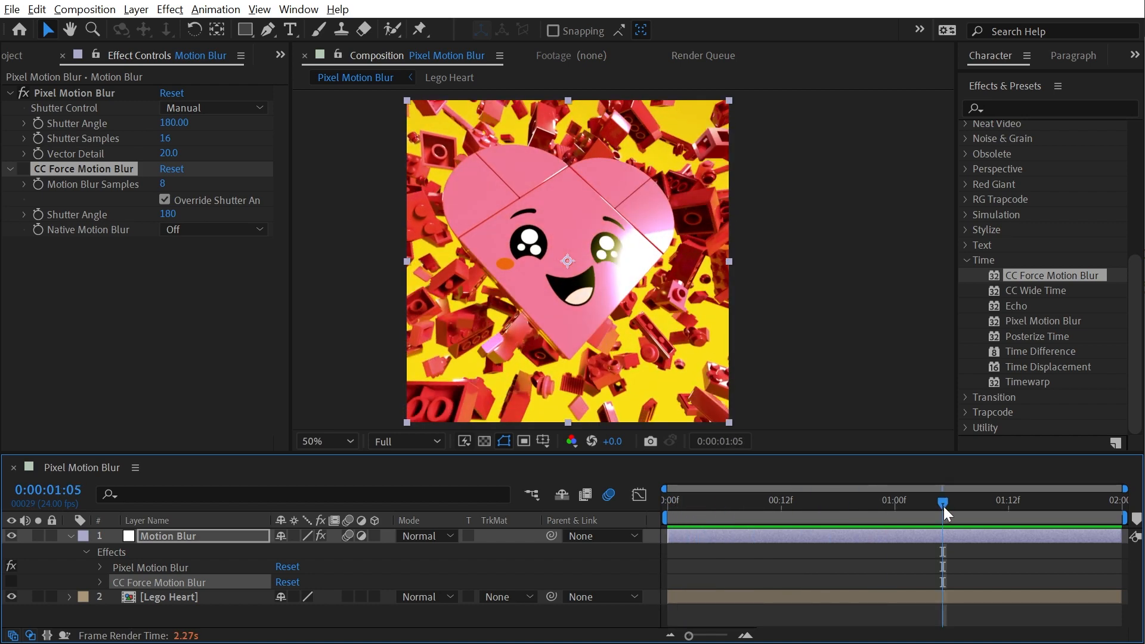
{"action": "mouse_move", "coordinate": [262, 327]}
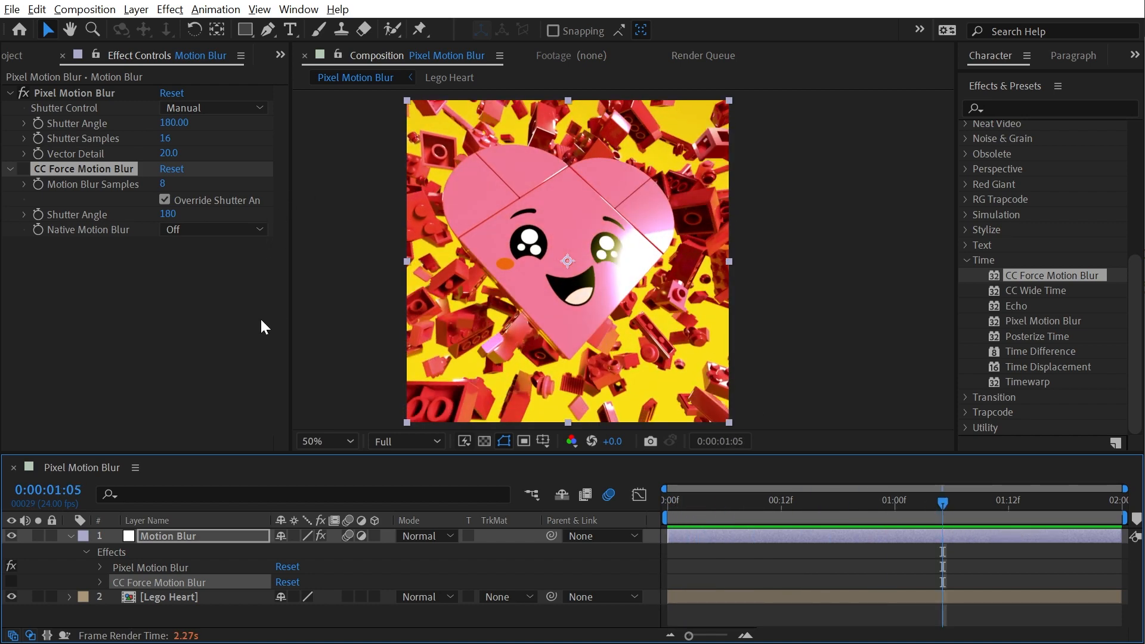